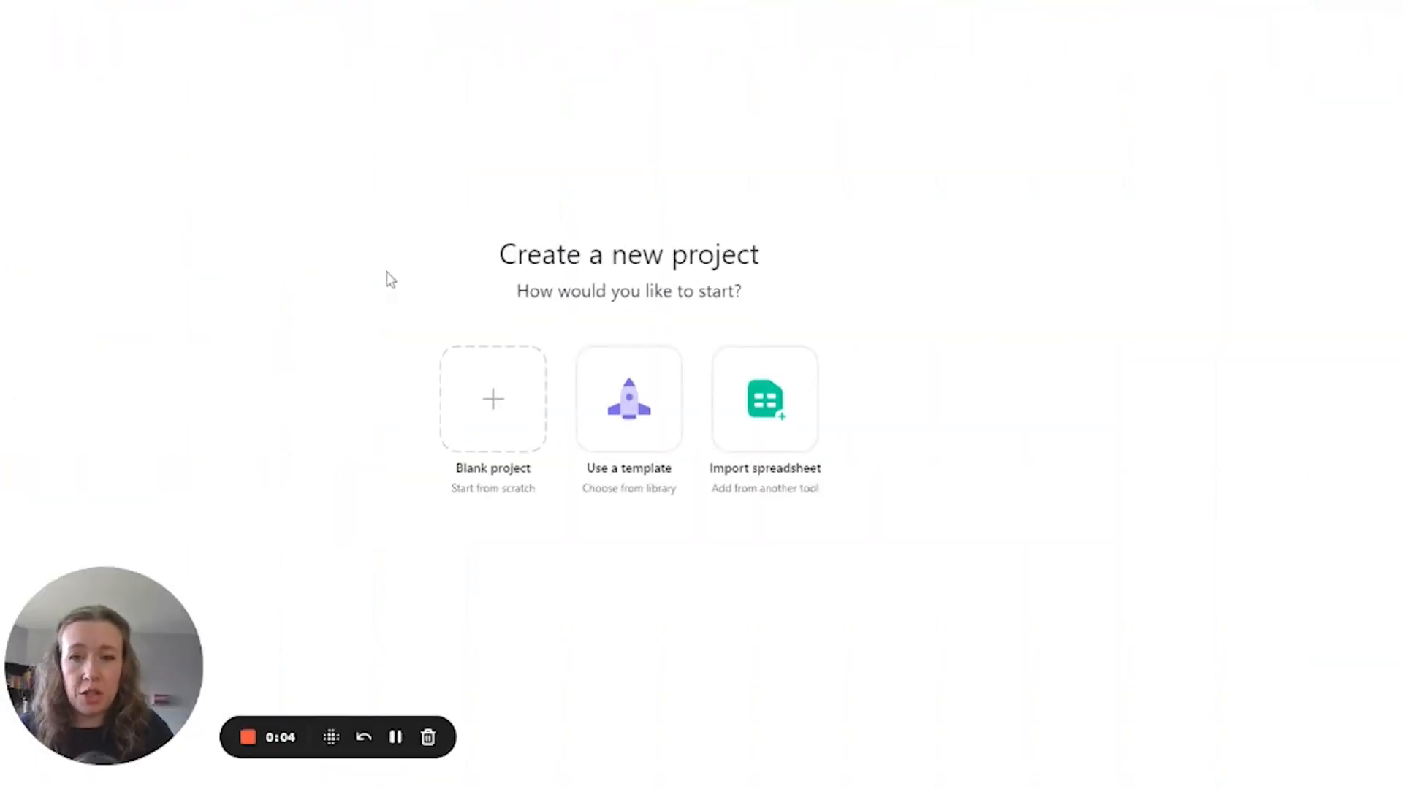
Step: Create a blank list-view project named 'SOP Bank' and go to it
left_click(492, 399)
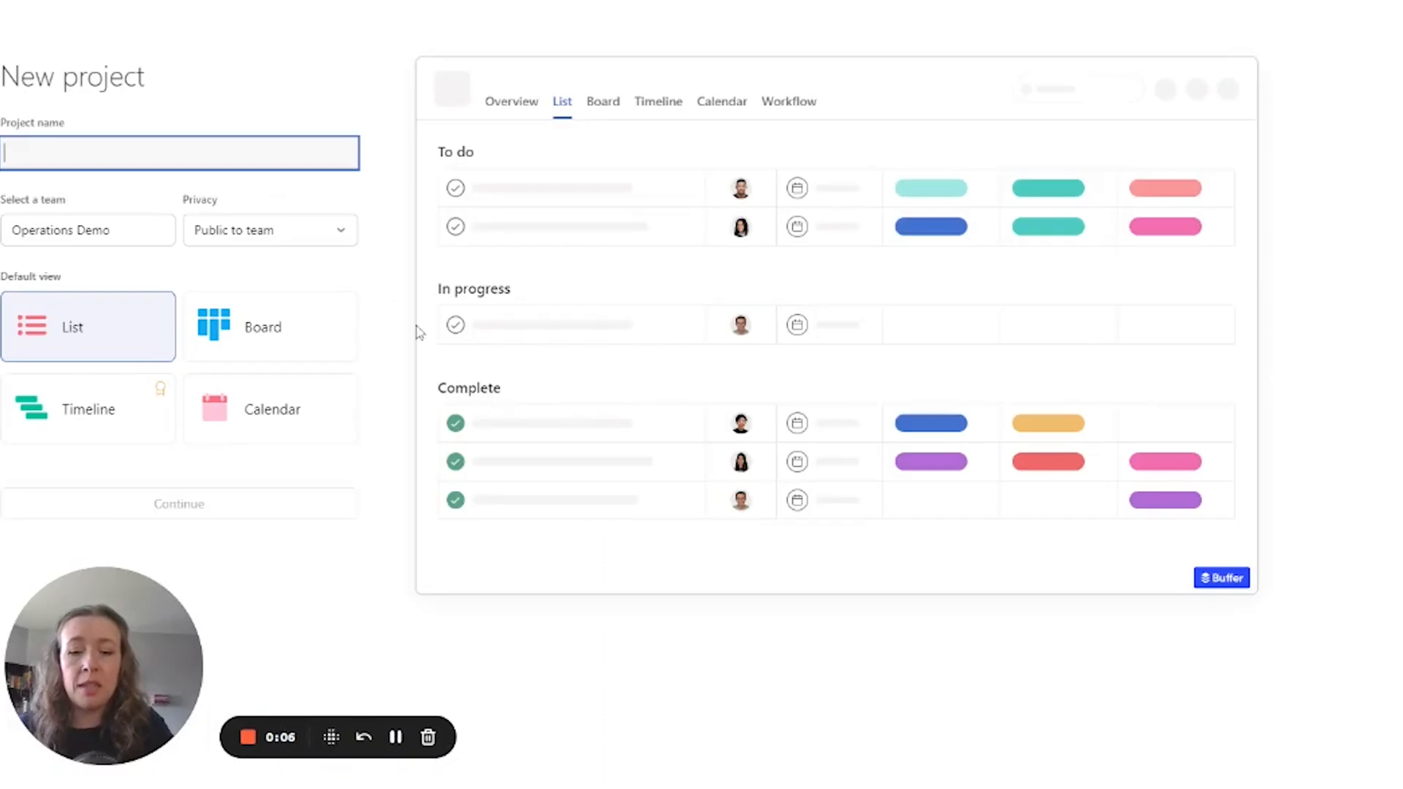
type("SOP Bank")
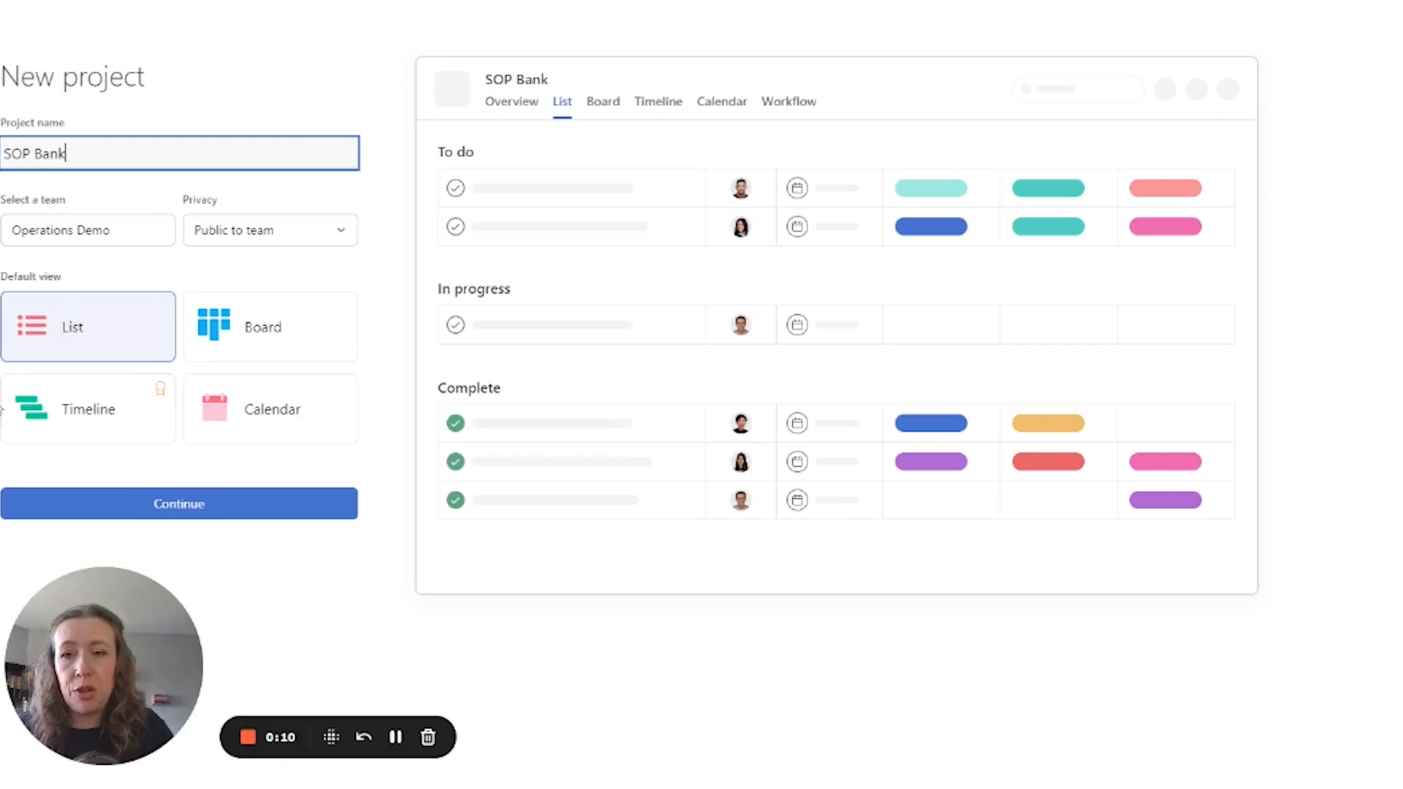
left_click(179, 503)
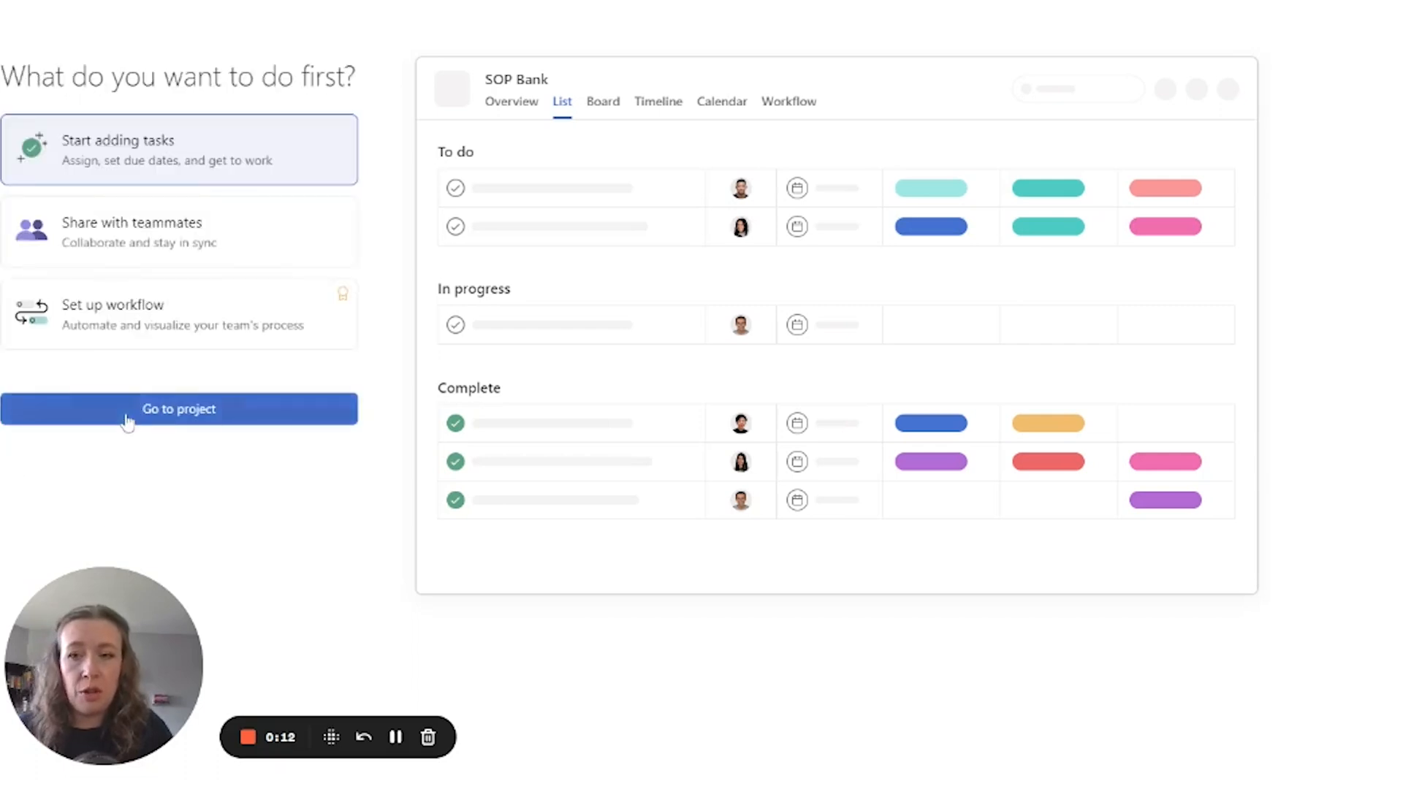
left_click(179, 409)
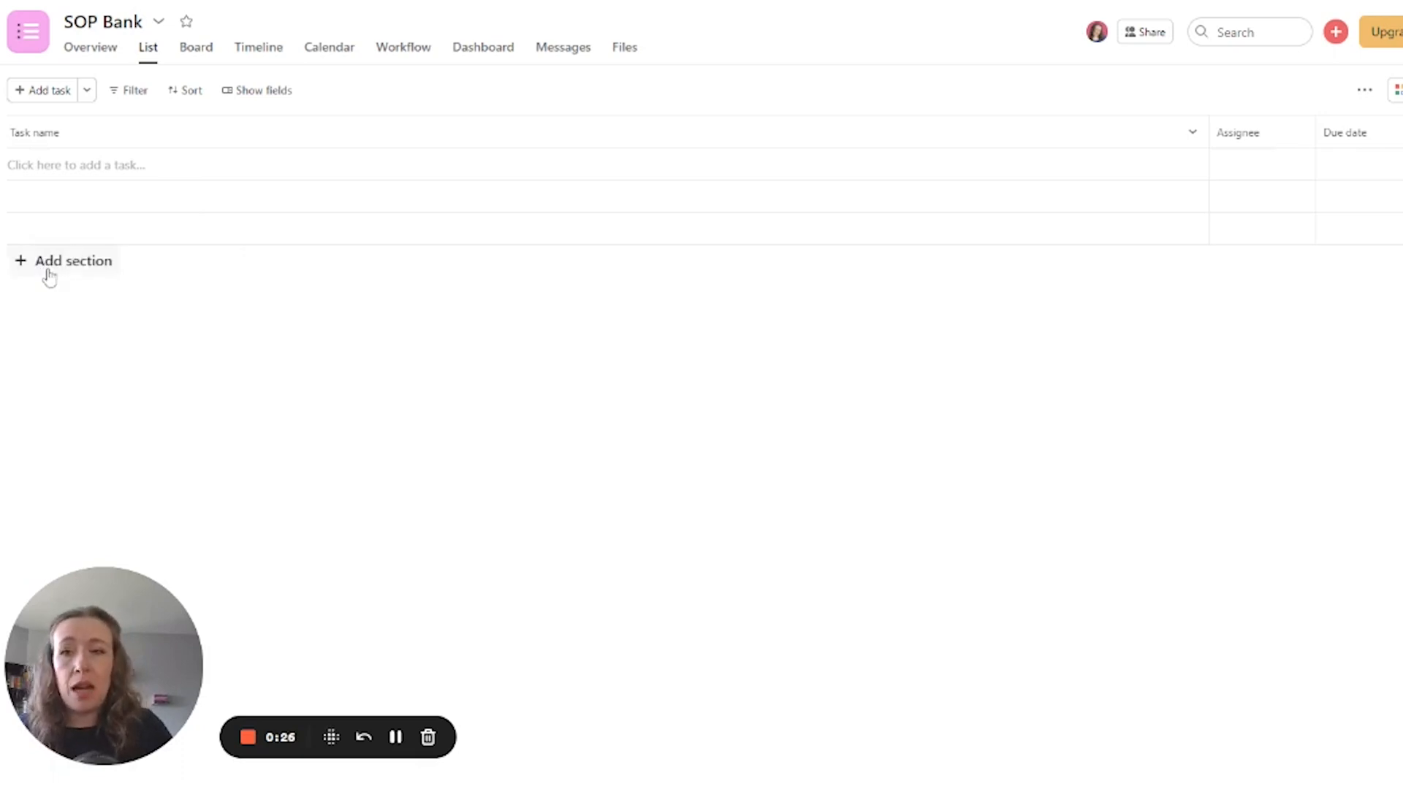
Step: Add a 'Marketing' section with the task 'How to Schedule YouTube Shorts' and open it
left_click(64, 260)
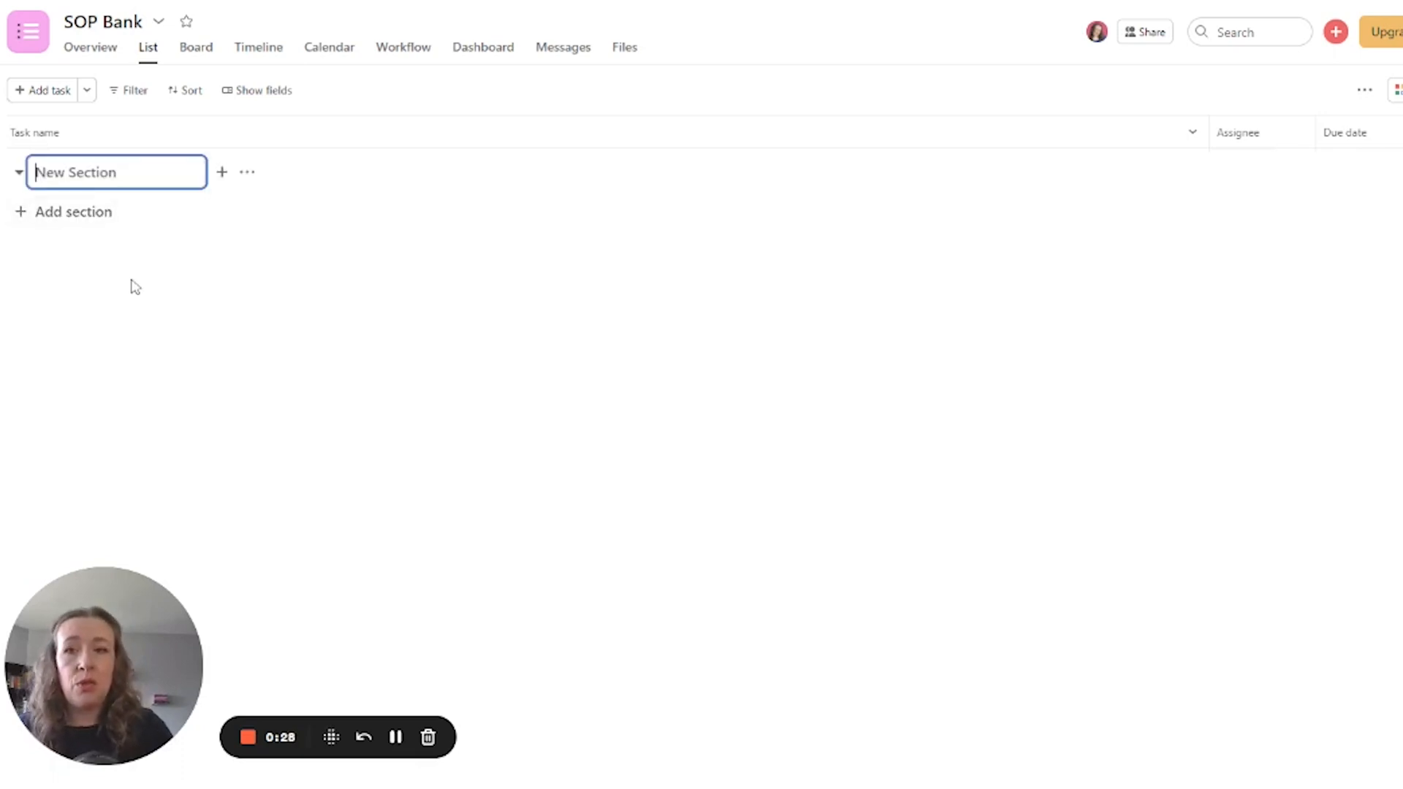
type("Marketing")
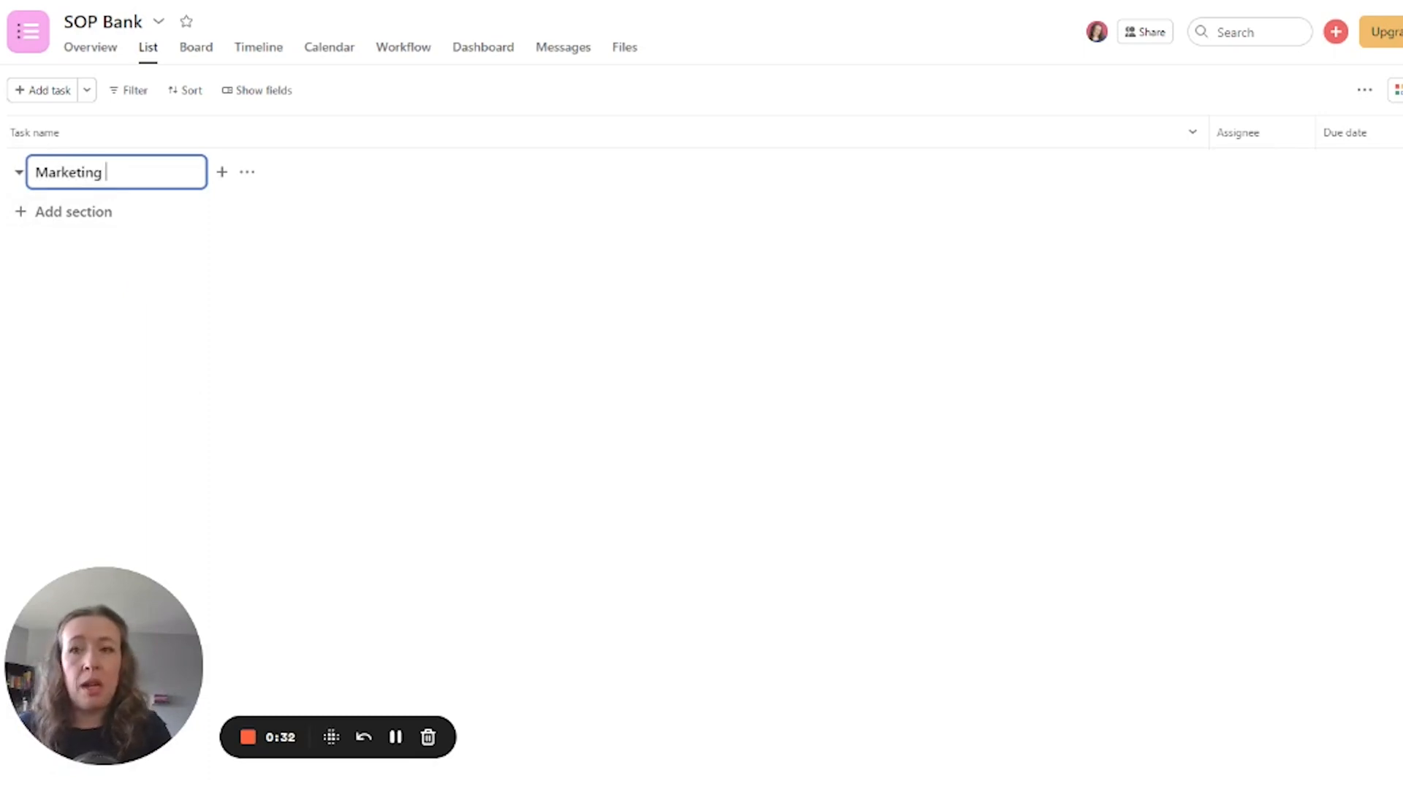
key("Enter")
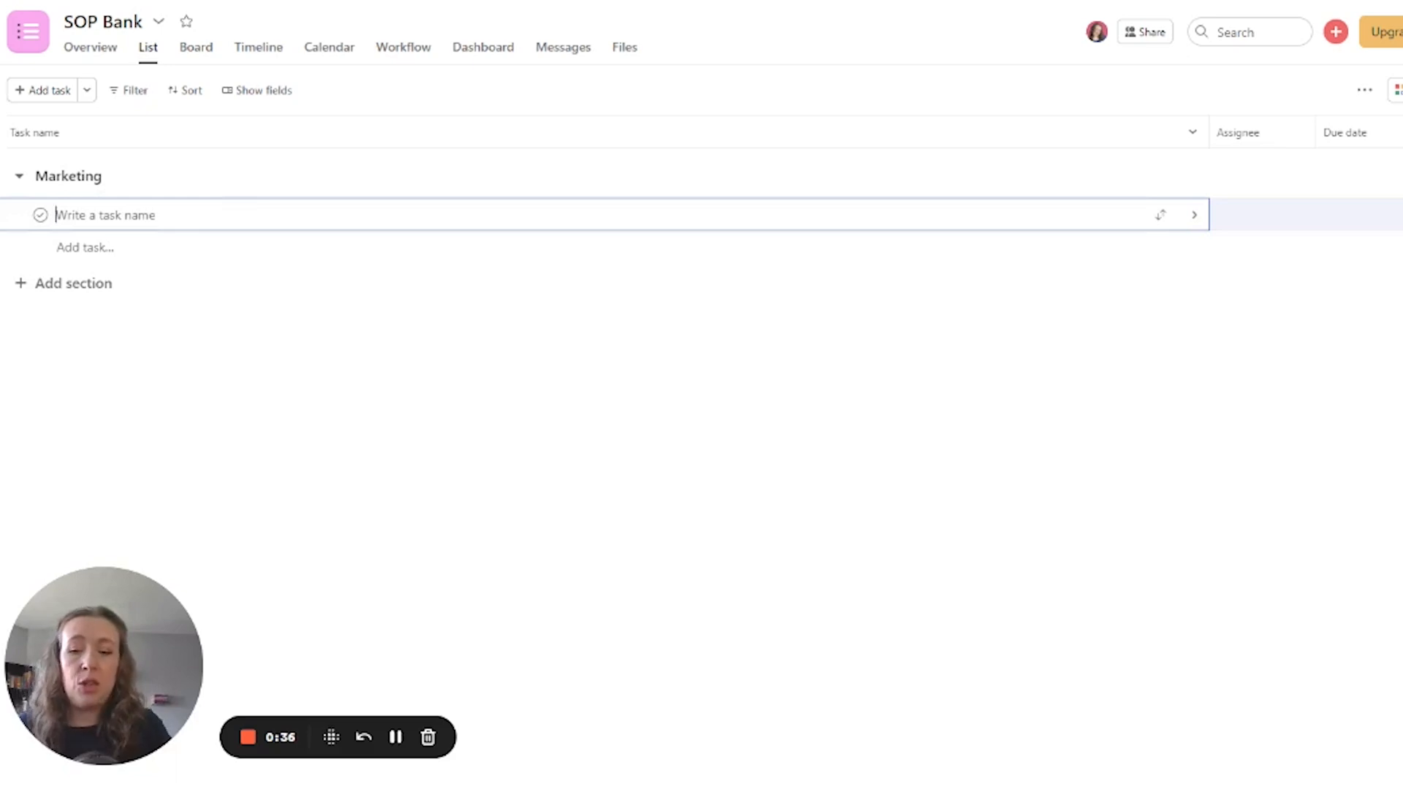
type("Sche")
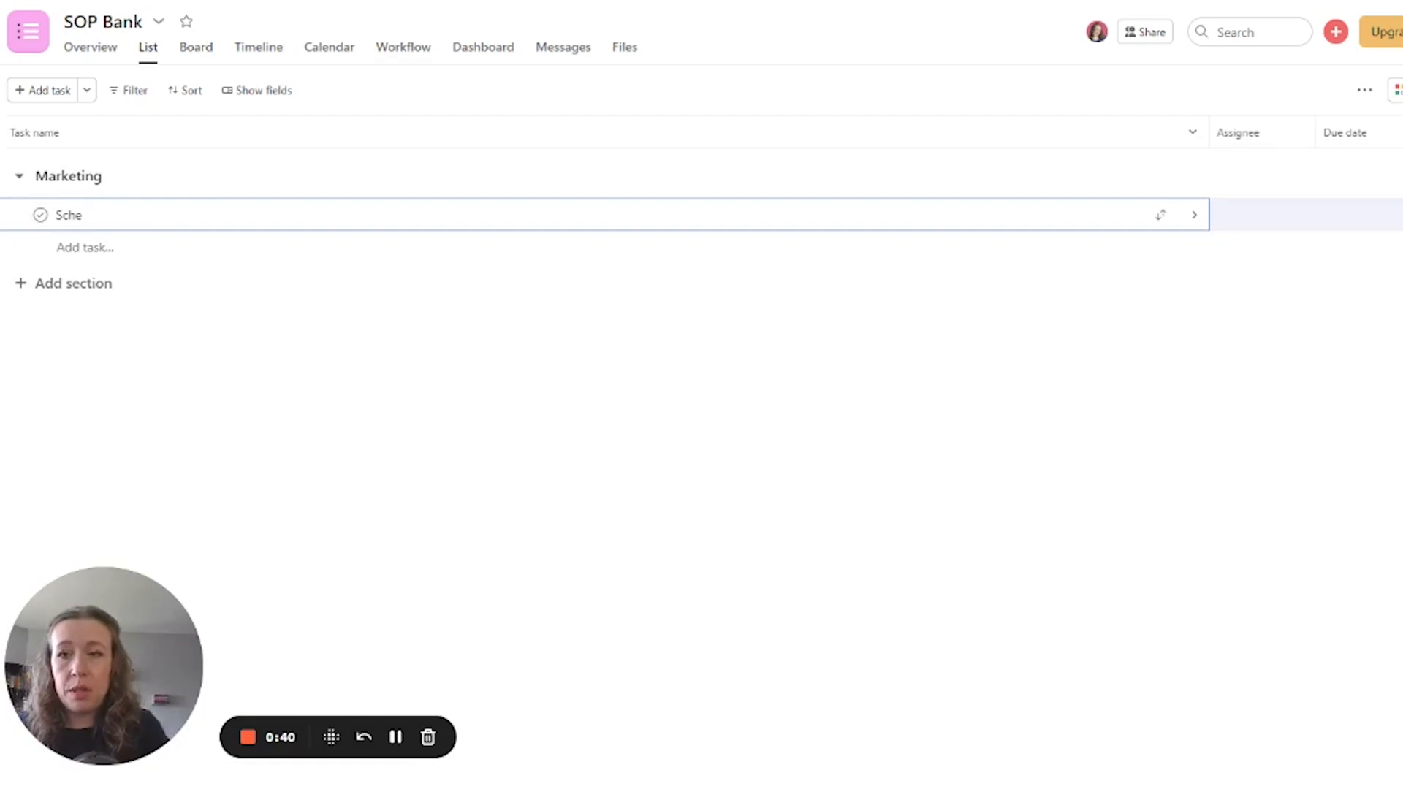
type("How to")
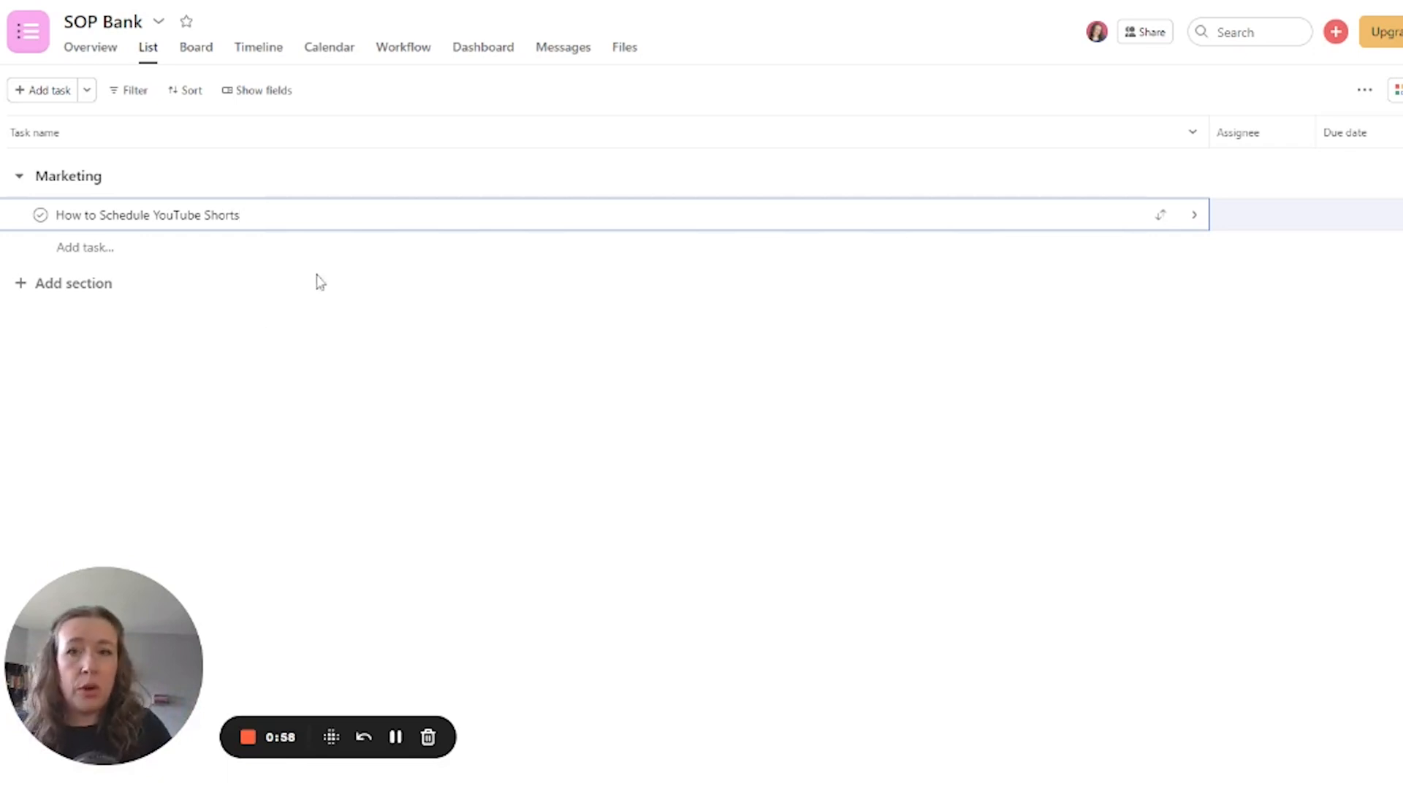
left_click(148, 215)
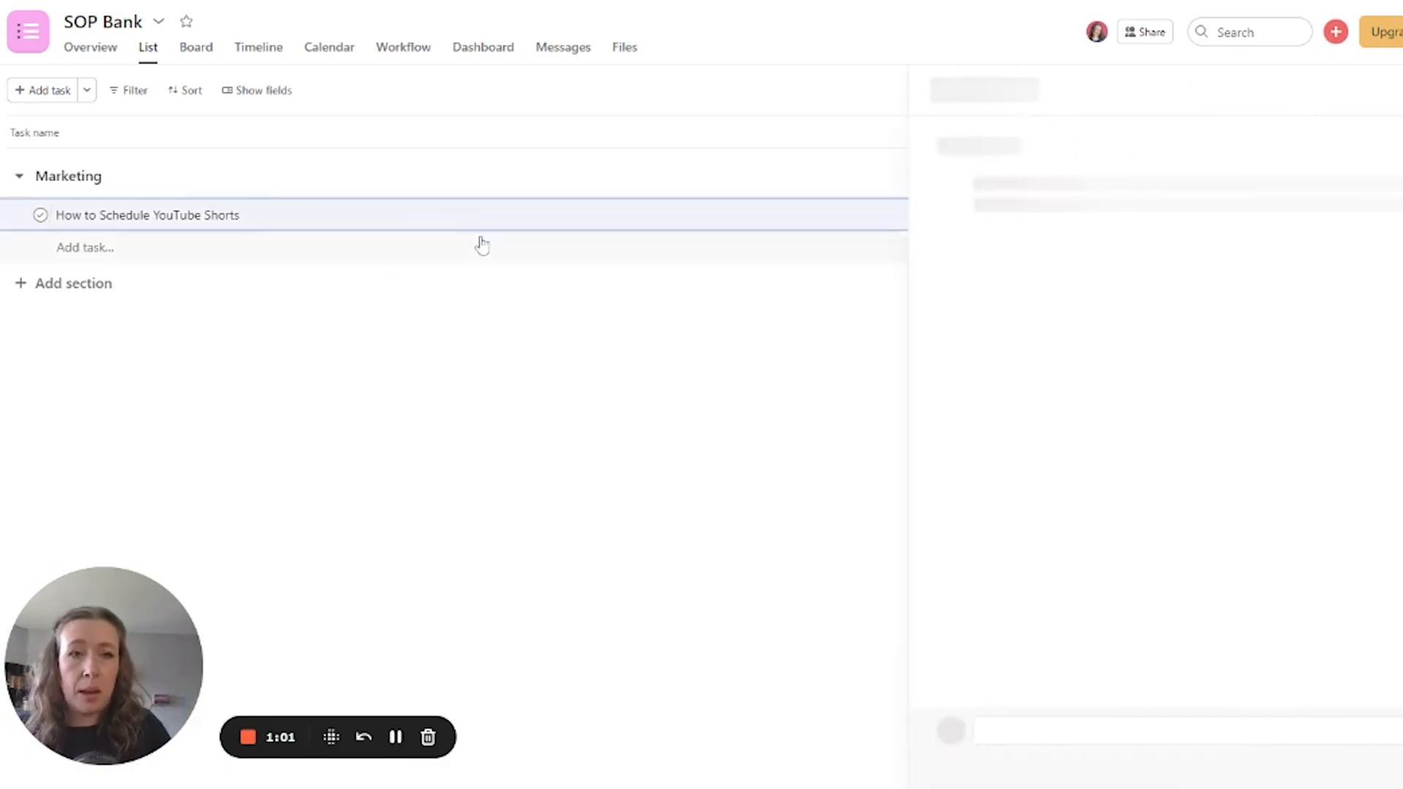
Step: Put bold headings Main Owner/Relevant Players, Description/Purpose and Assets Needed in the description
left_click(146, 215)
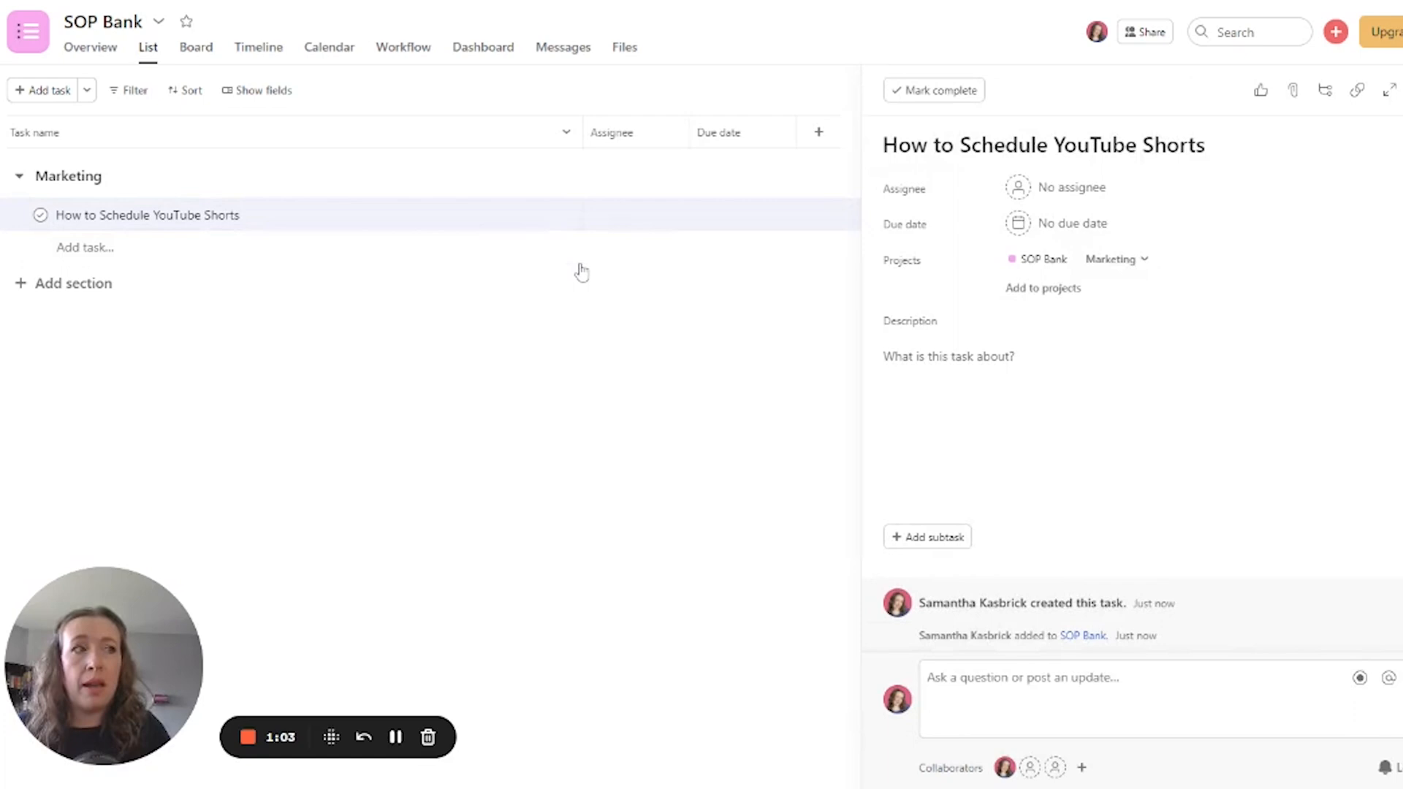
mouse_move(474, 334)
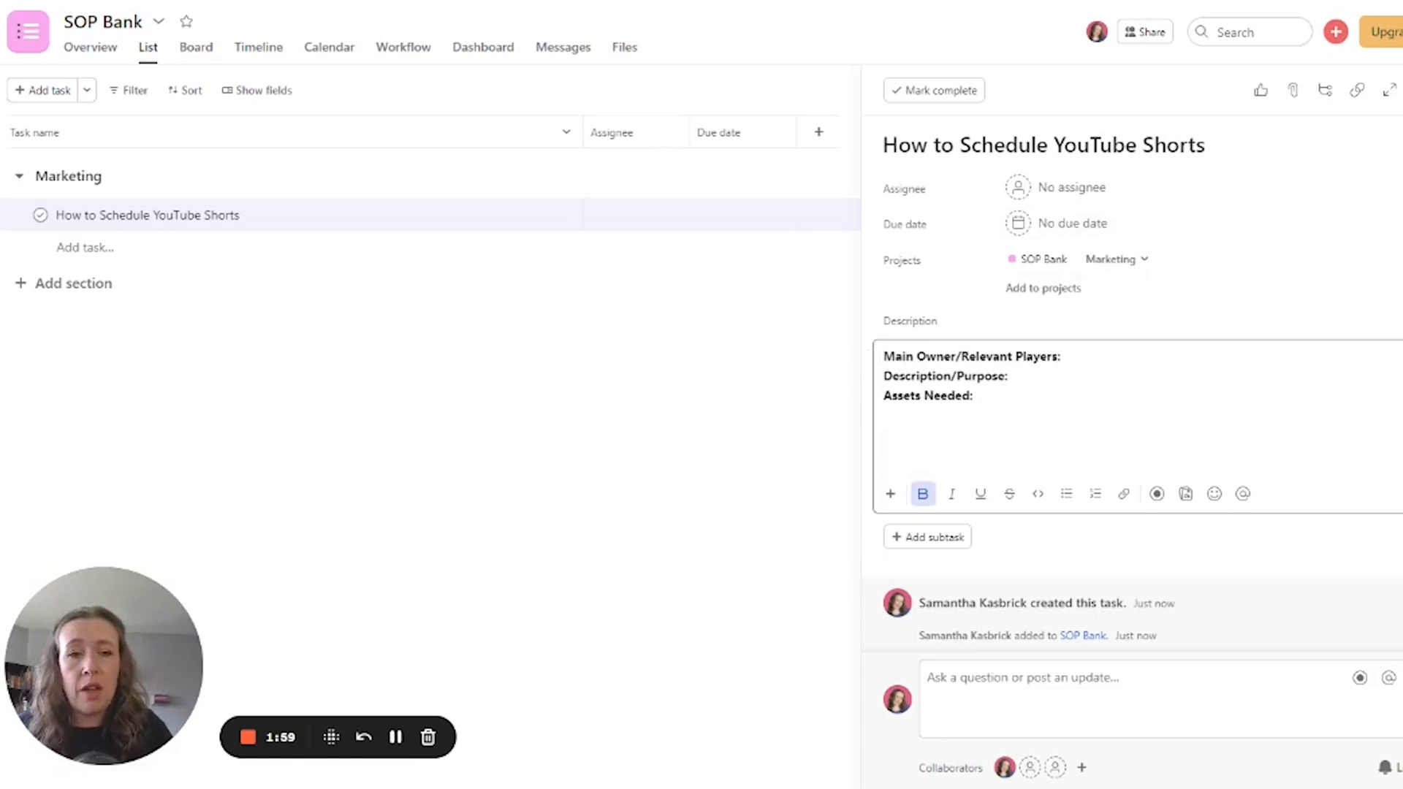
left_click(976, 395)
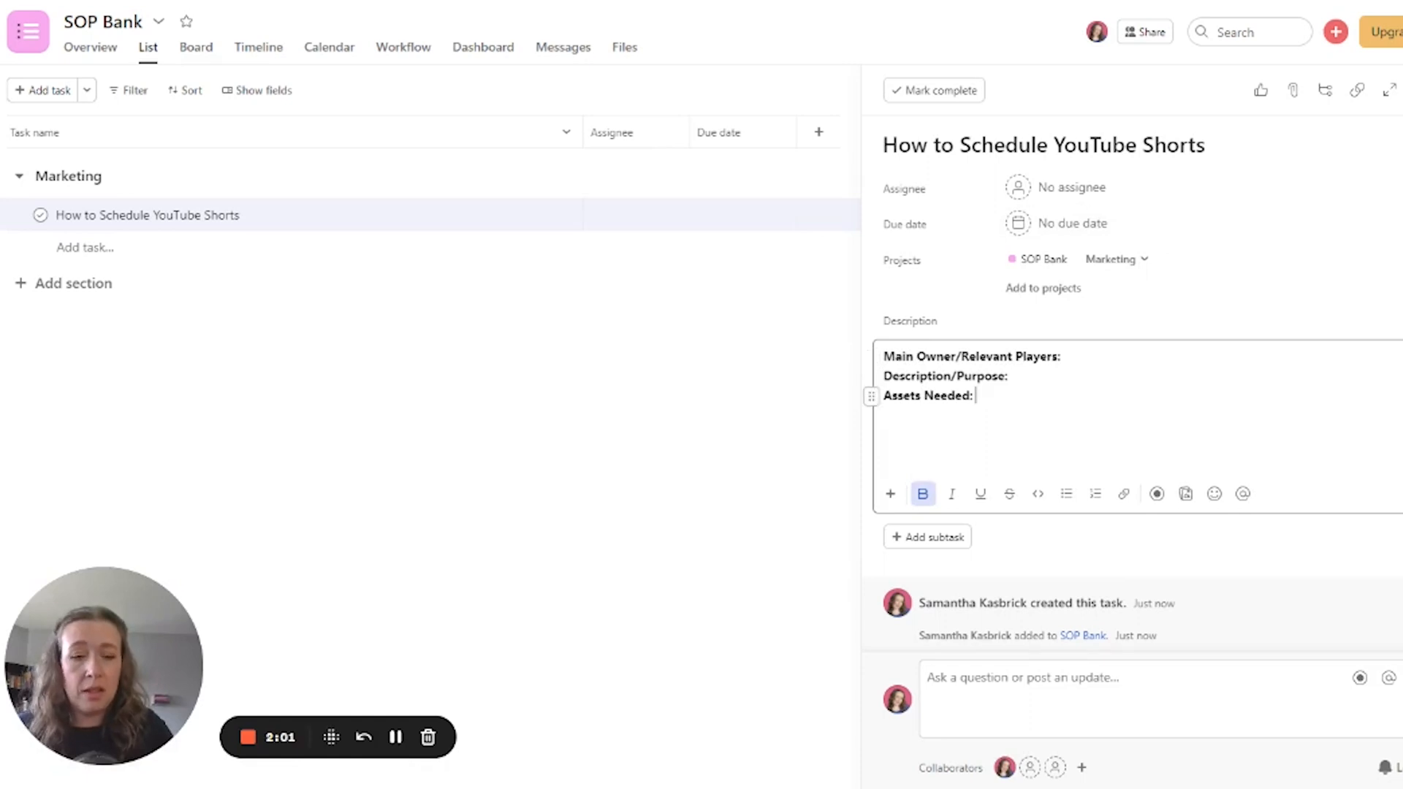
key("enter")
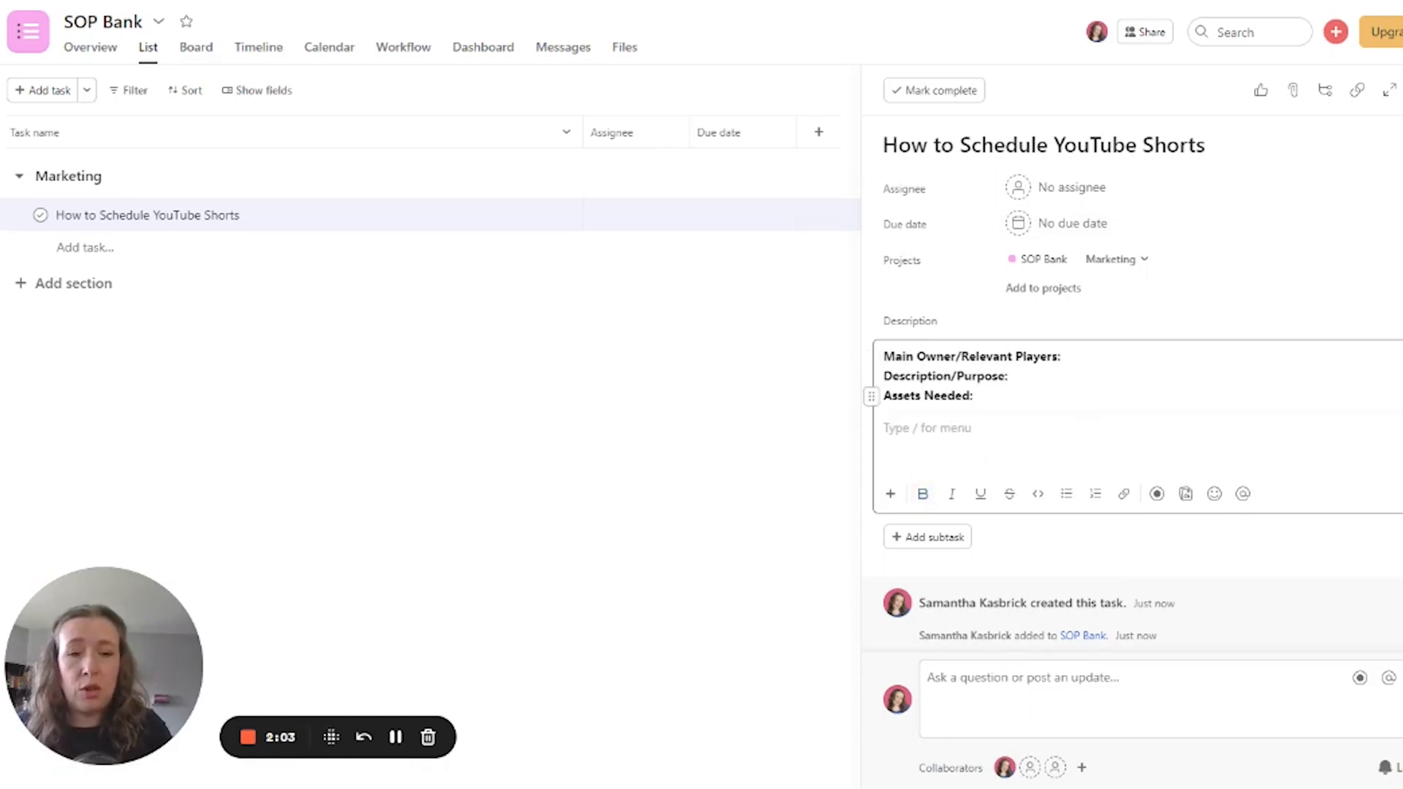
left_click(926, 426)
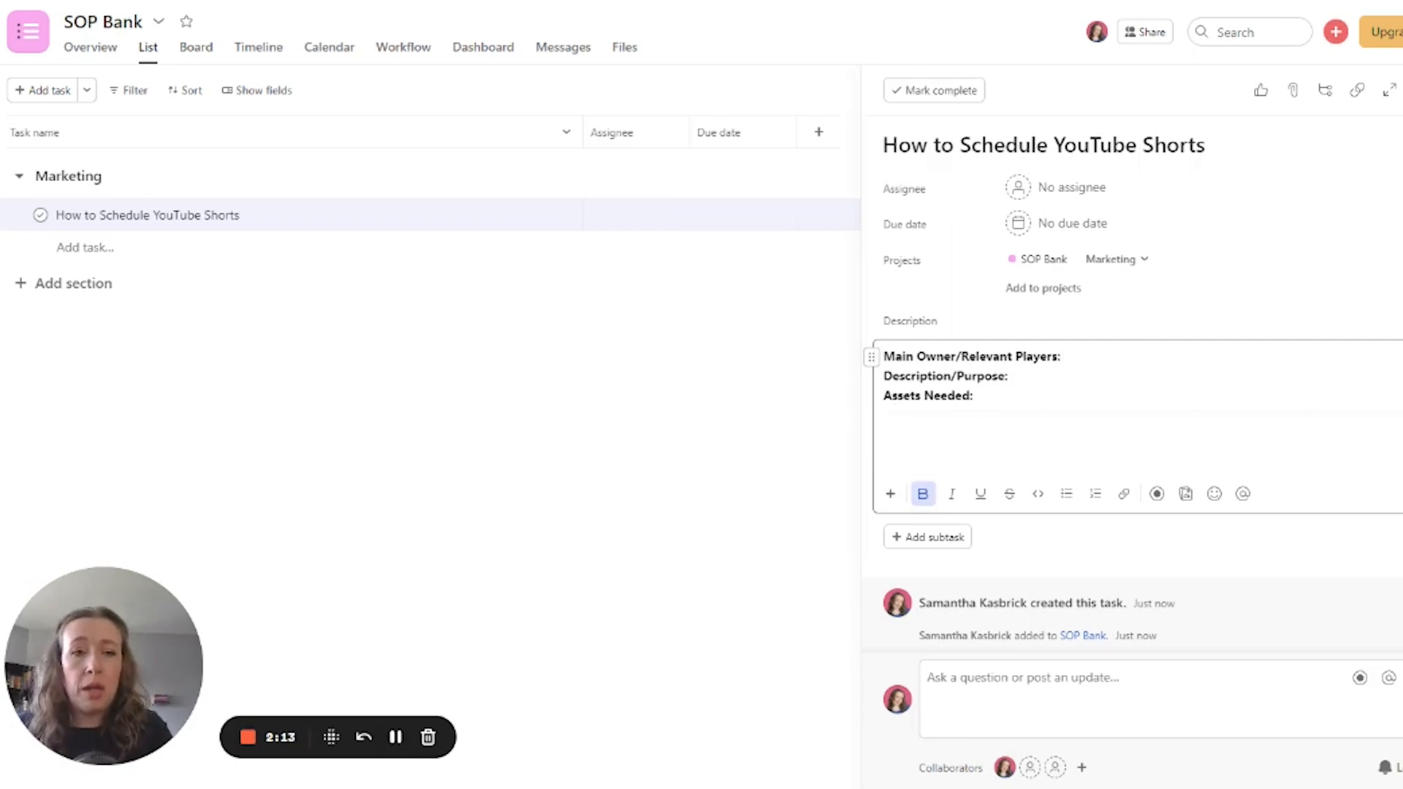
left_click(1065, 356)
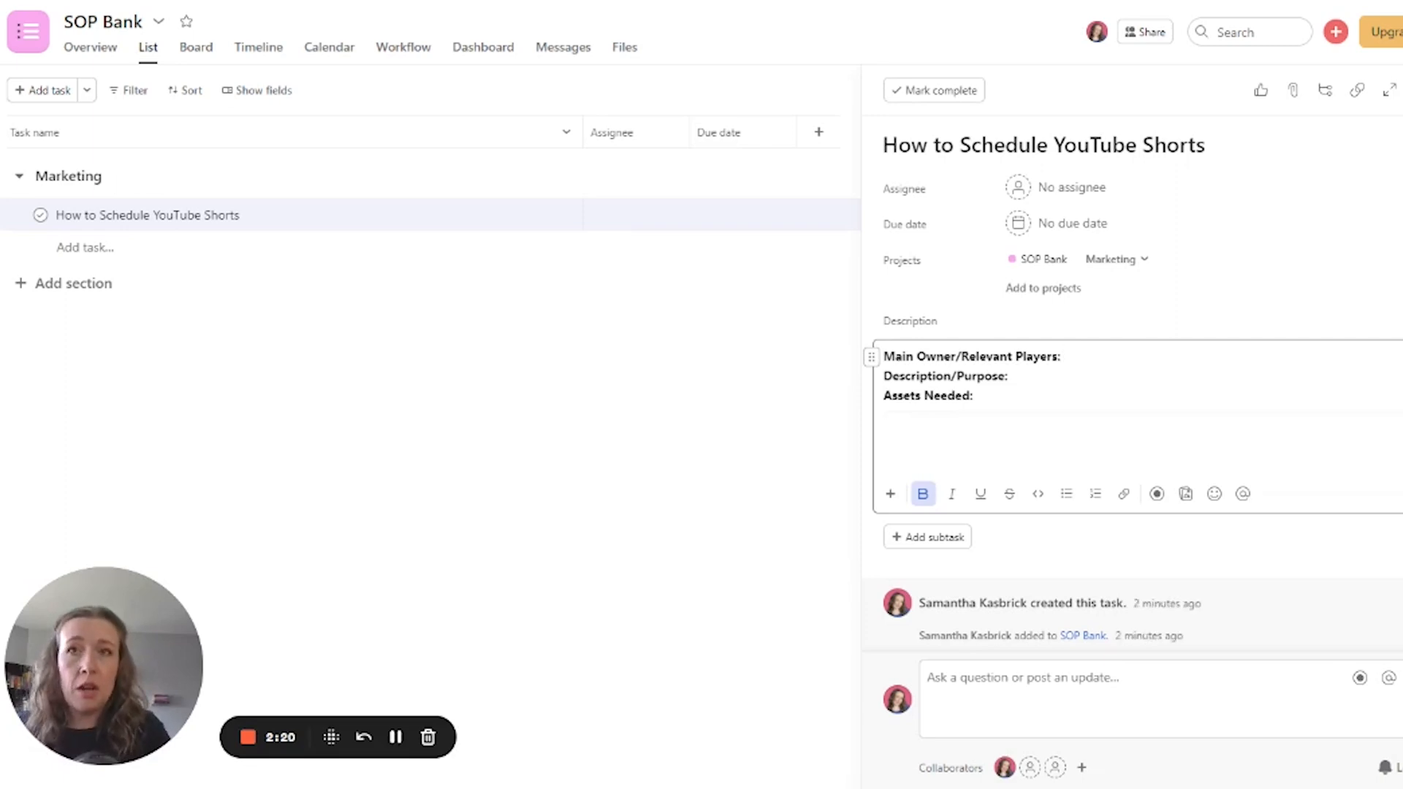
Step: Enter 'CEO/VA' as owner and the purpose about clipping full YouTube videos into Shorts
left_click(1064, 356)
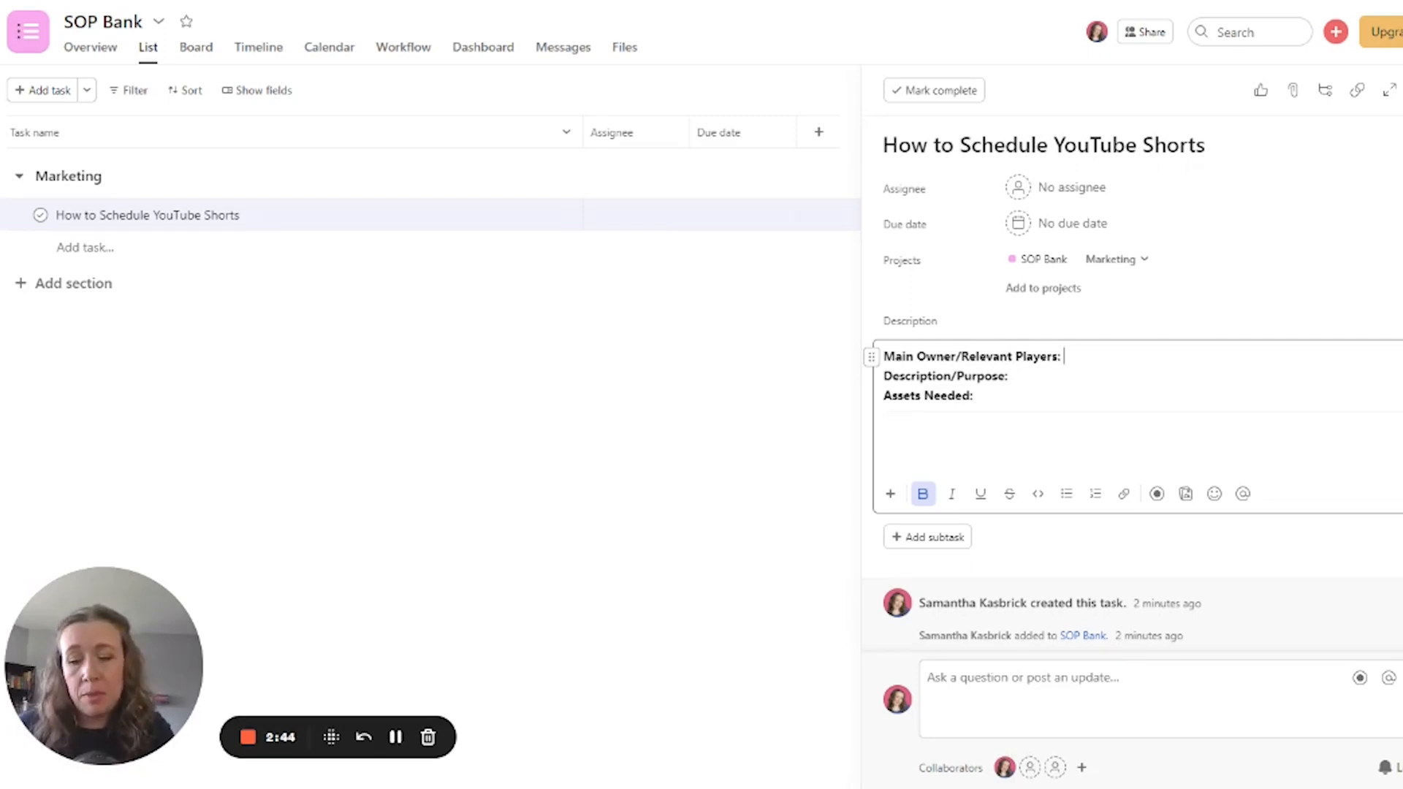
type("CE")
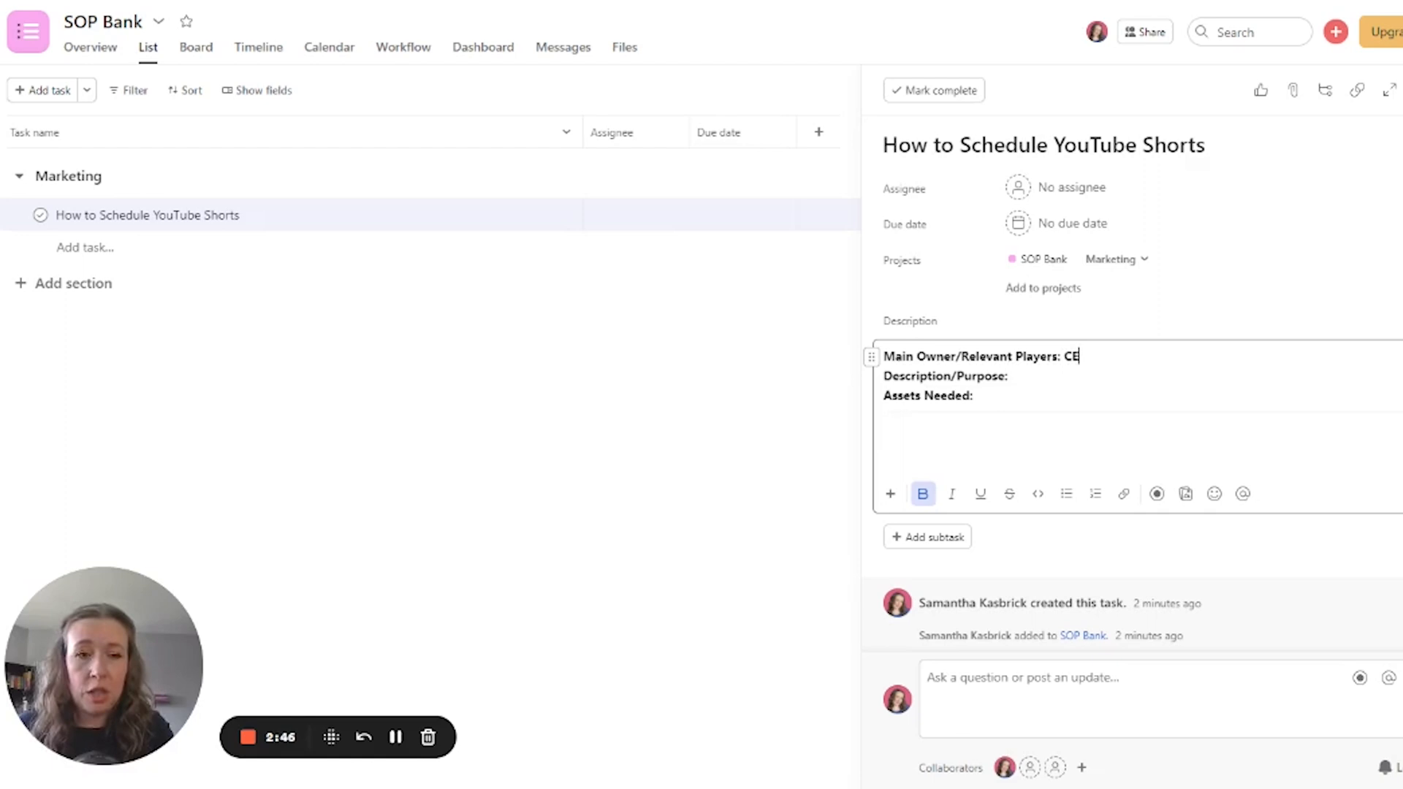
type("O/")
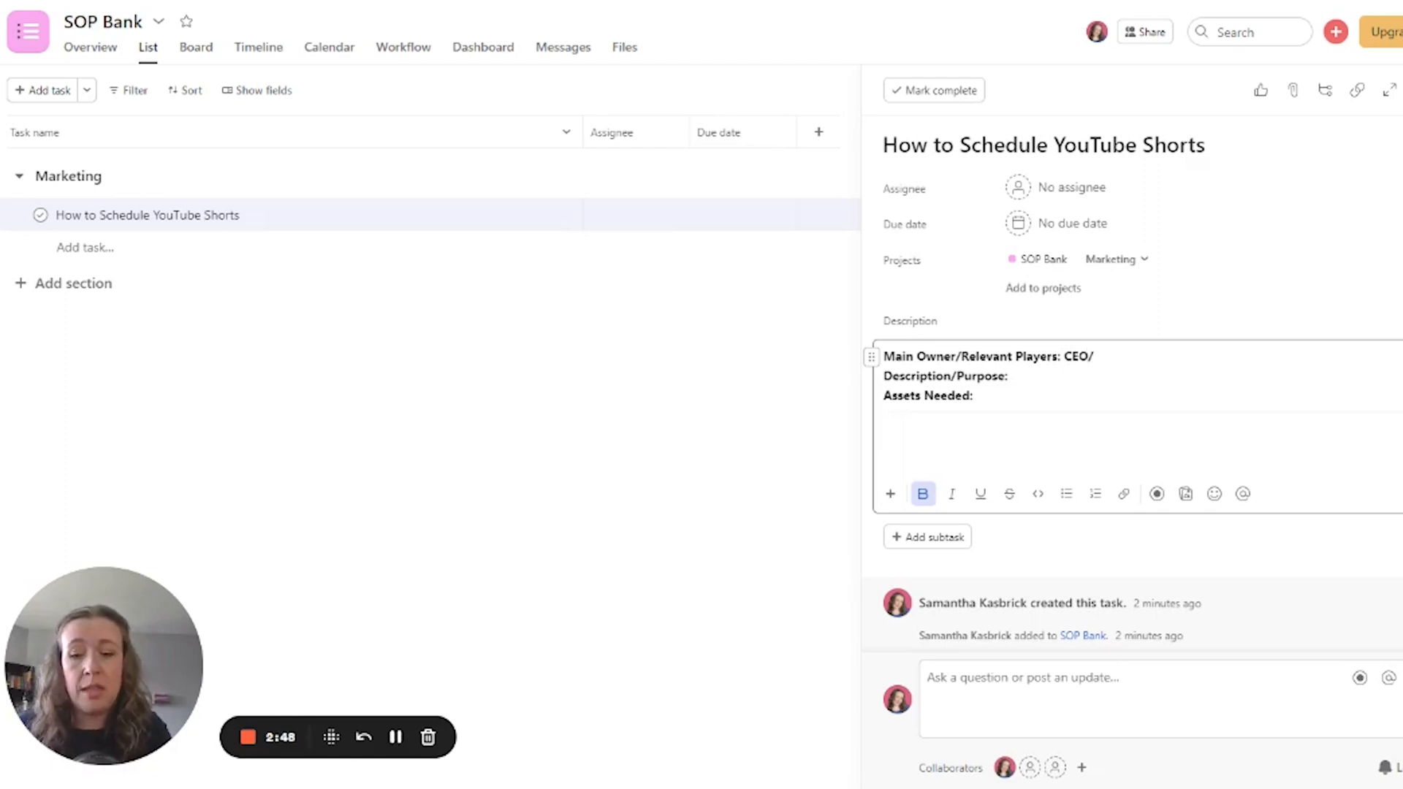
type("VA")
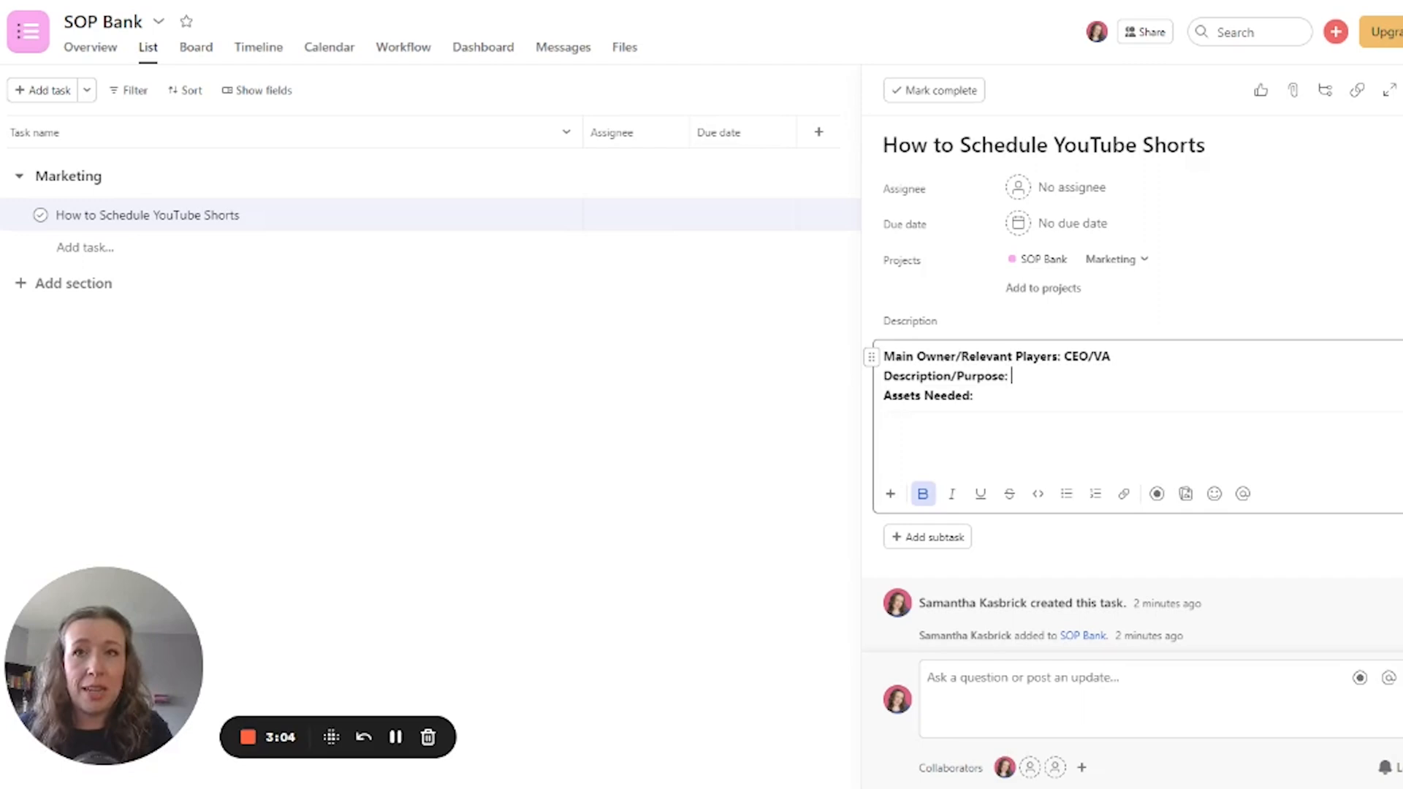
type("Short clips are created from full YouTube videos to post as YouTube shorts following the full video.")
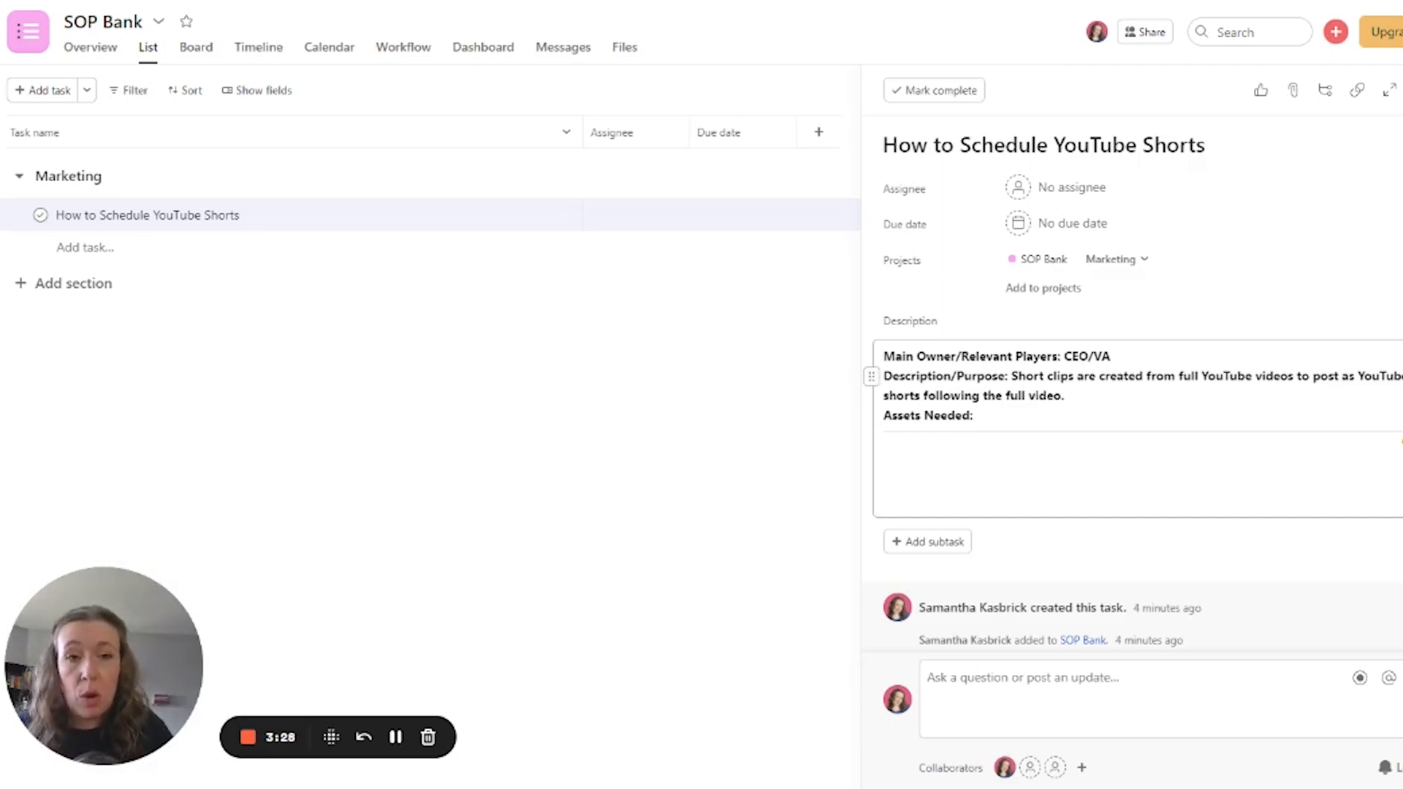
Step: Fill Assets Needed with 'Asana, YouTube' and start a new line
type("Asana, YouTube")
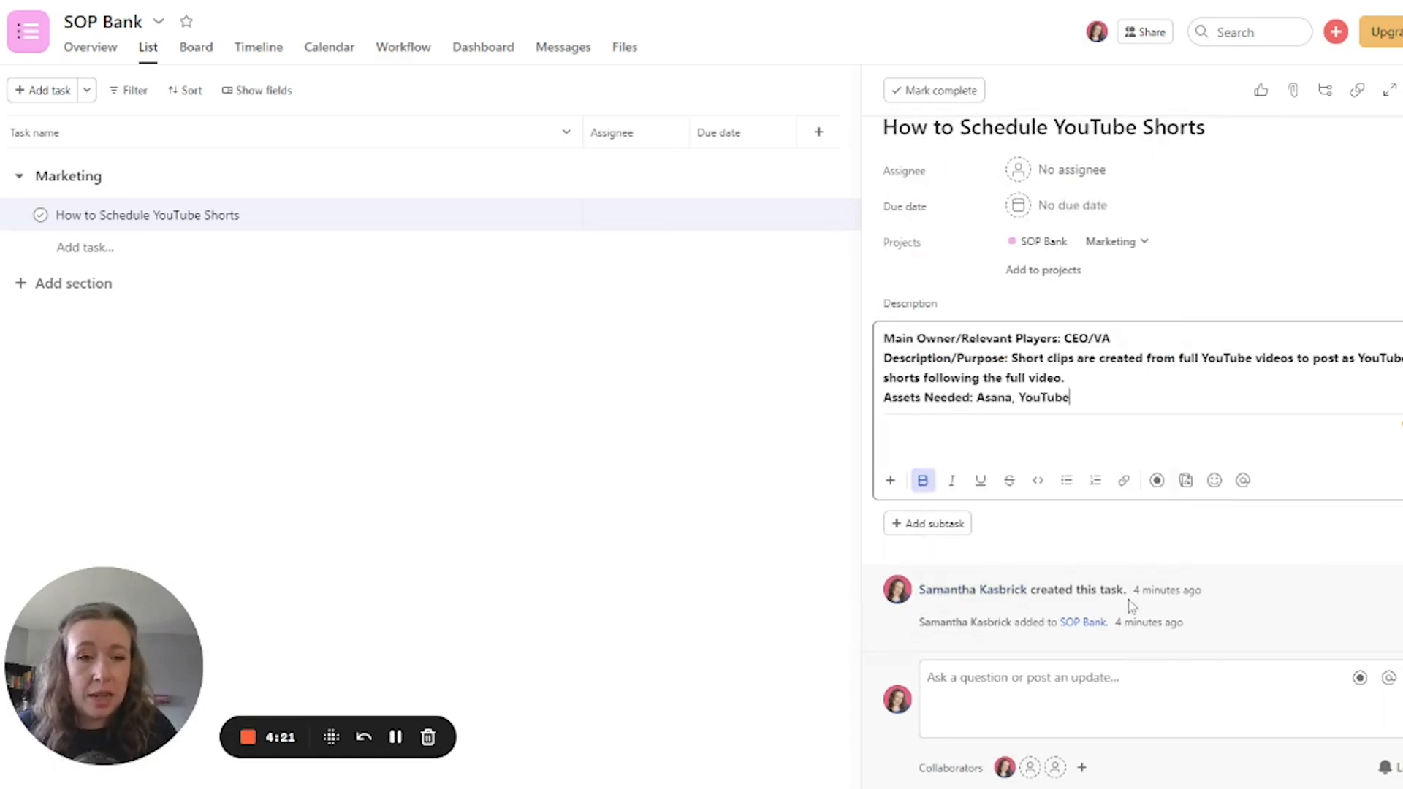
mouse_move(1167, 590)
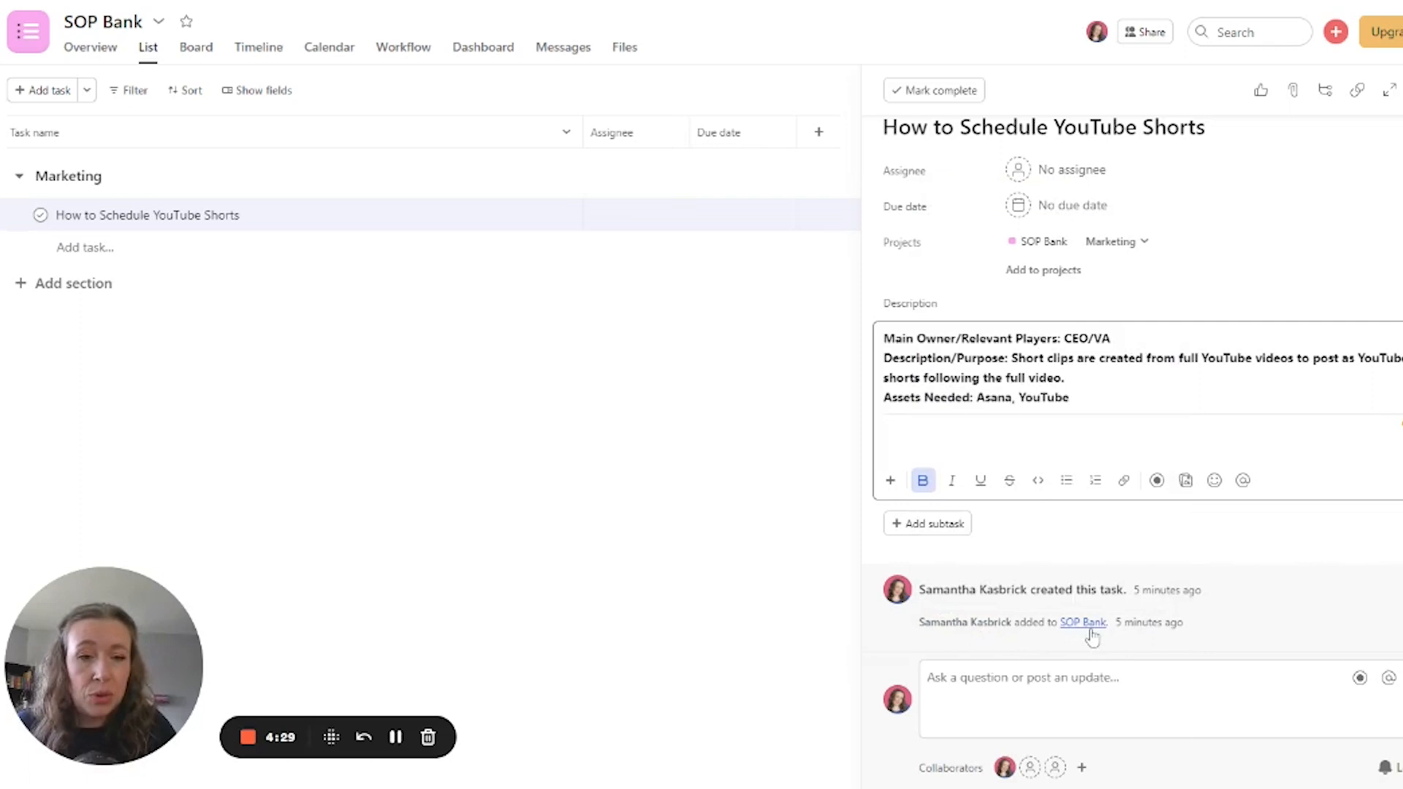
mouse_move(1161, 650)
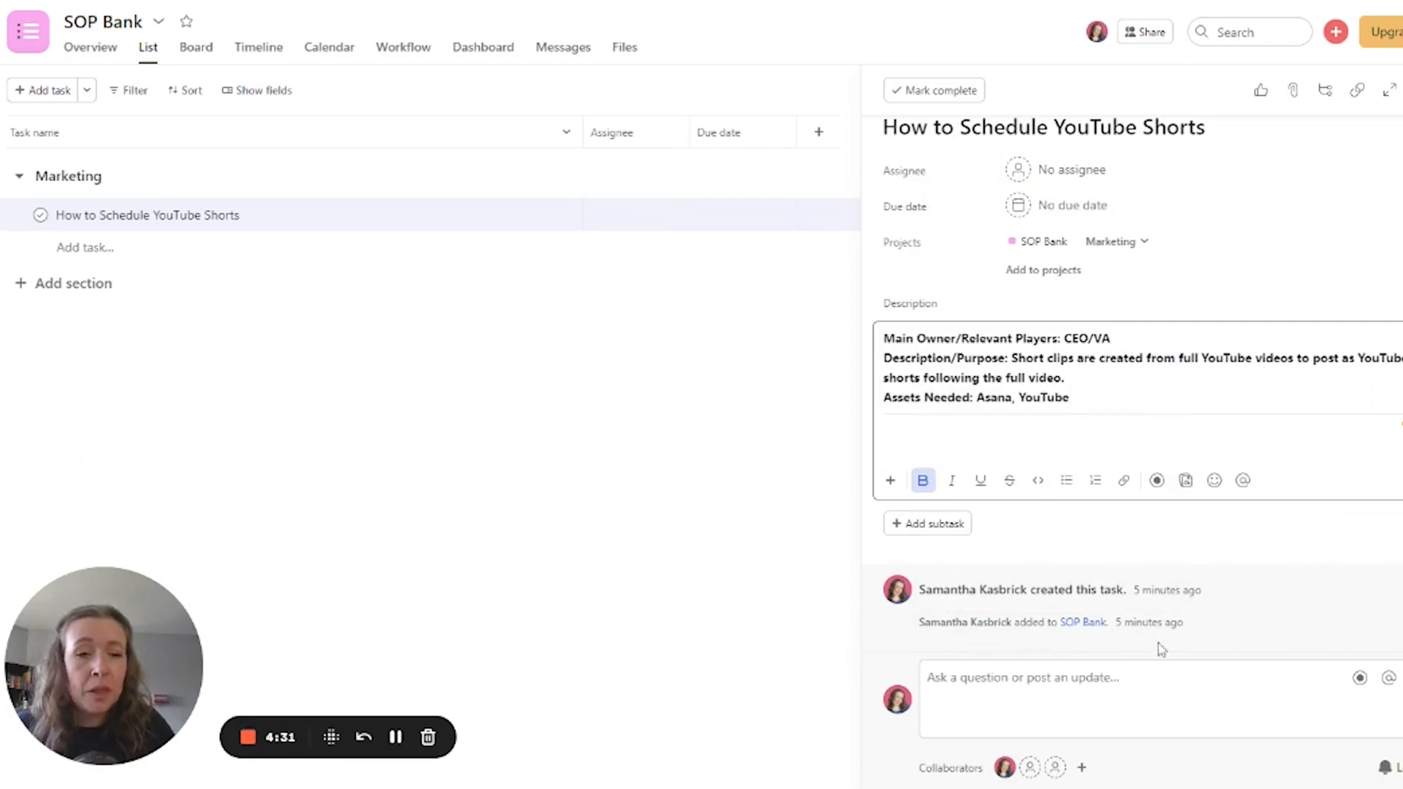
mouse_move(1160, 650)
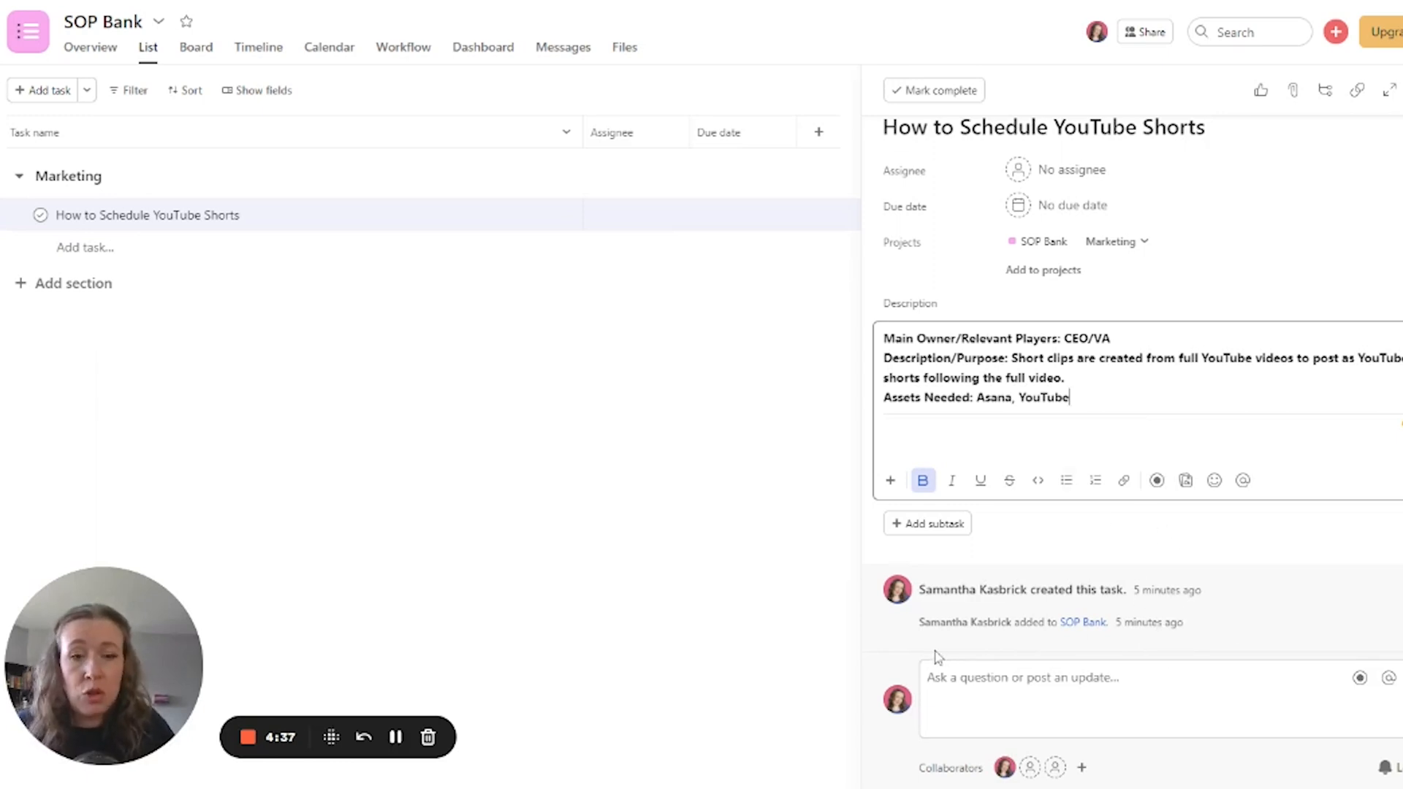
mouse_move(1108, 654)
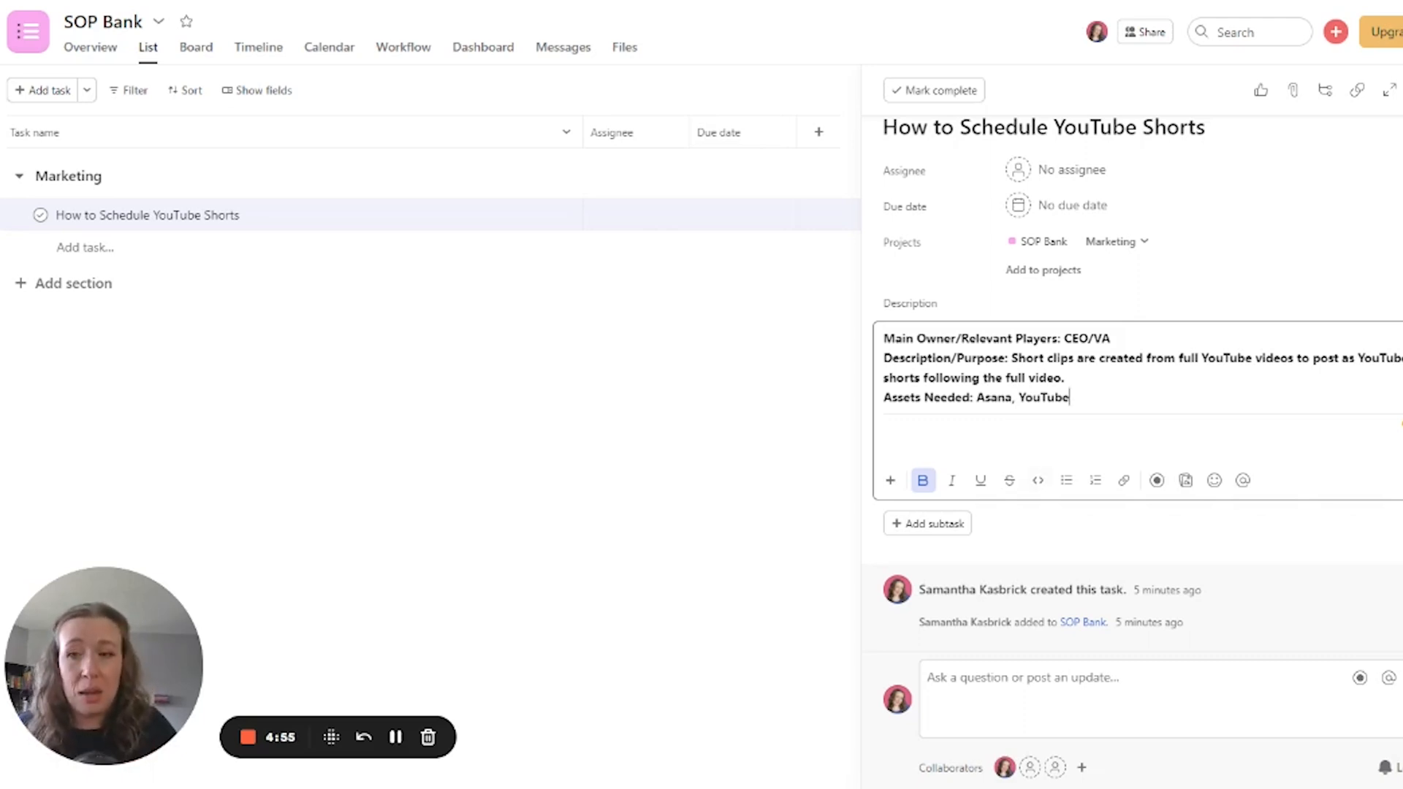
key("enter")
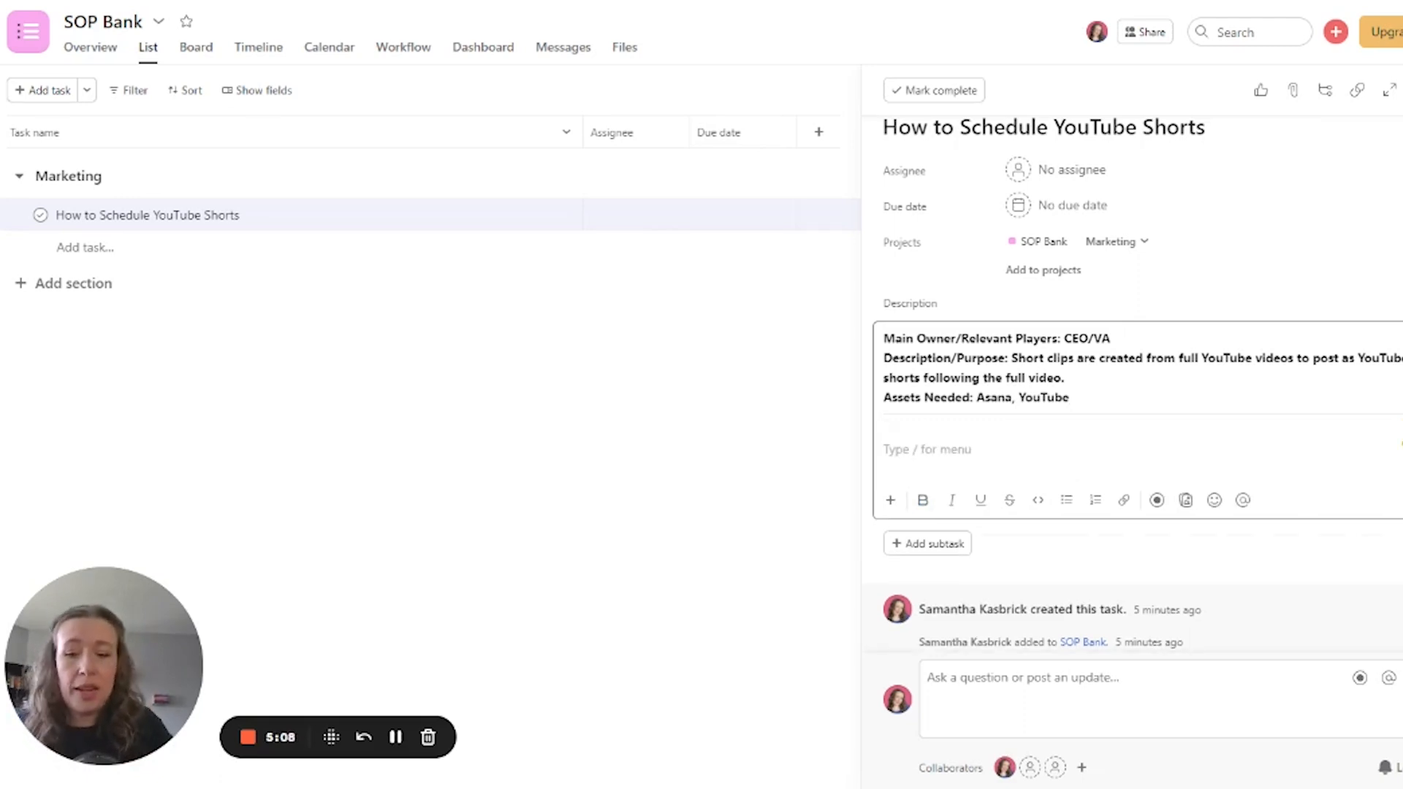
Step: Add a 'Video Instructions:' heading with the embedded Loom 'Scheduling YouTube Shorts' link
type("Video Instructions:")
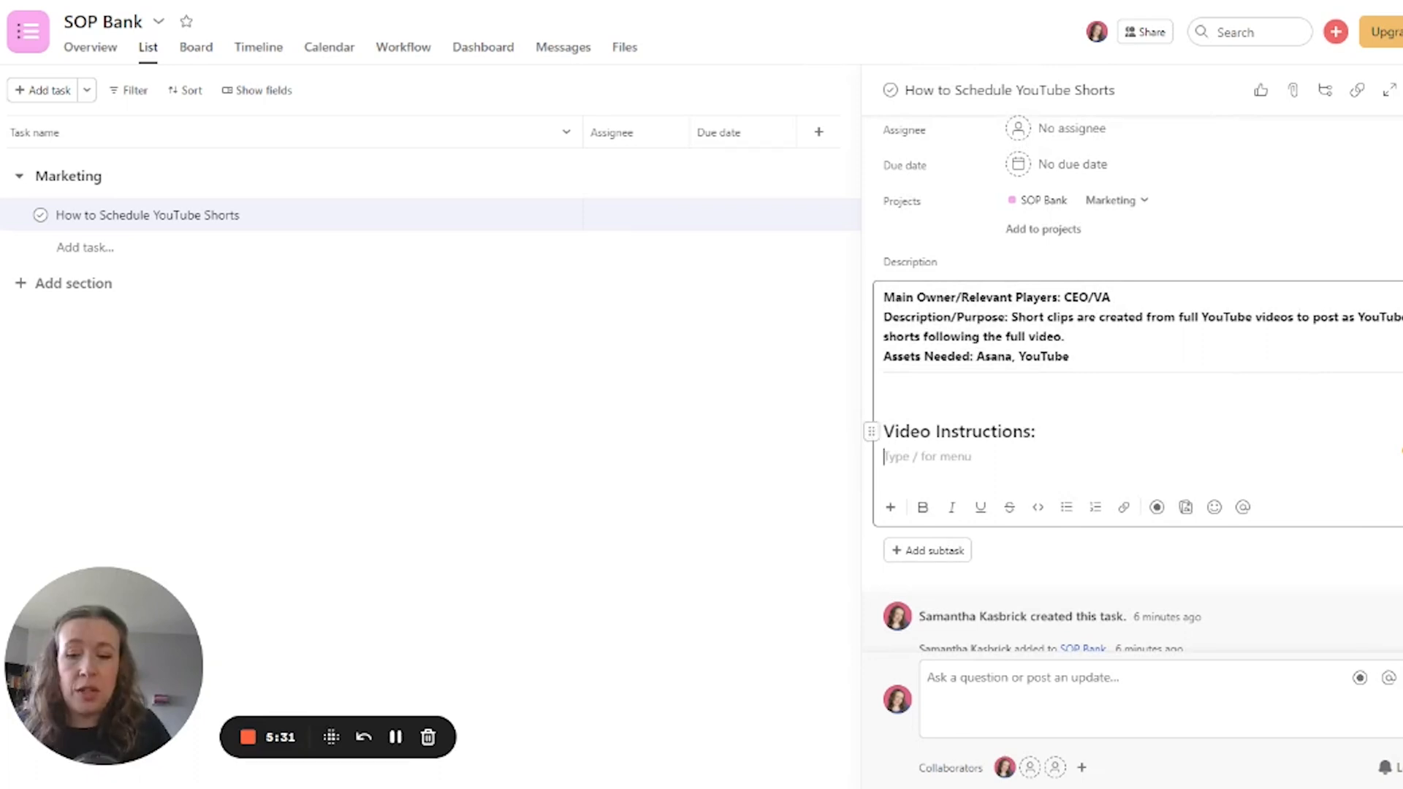
type("https://www.loom.com/share/fe714845a3ab4ddcb328ec046c284a0a")
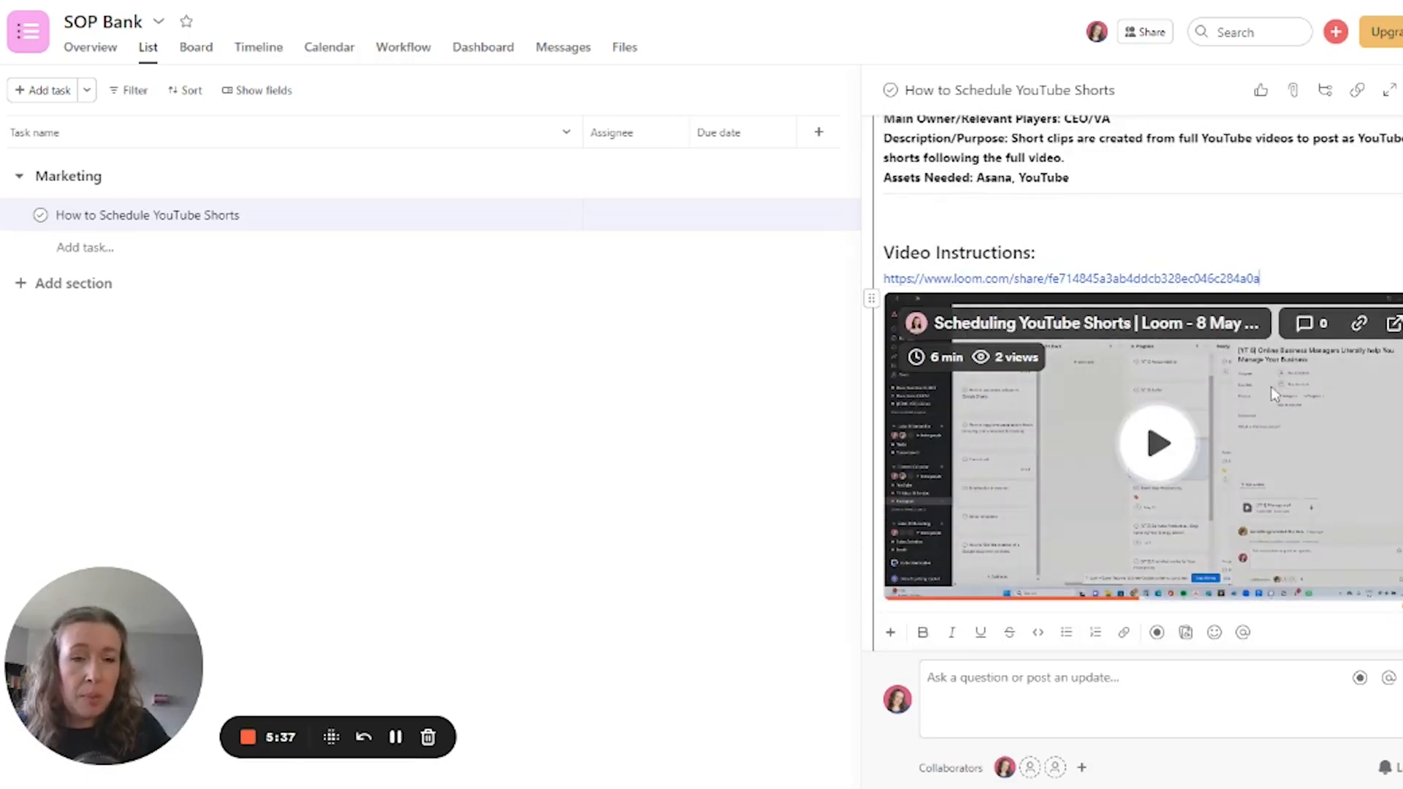
scroll("down", 3)
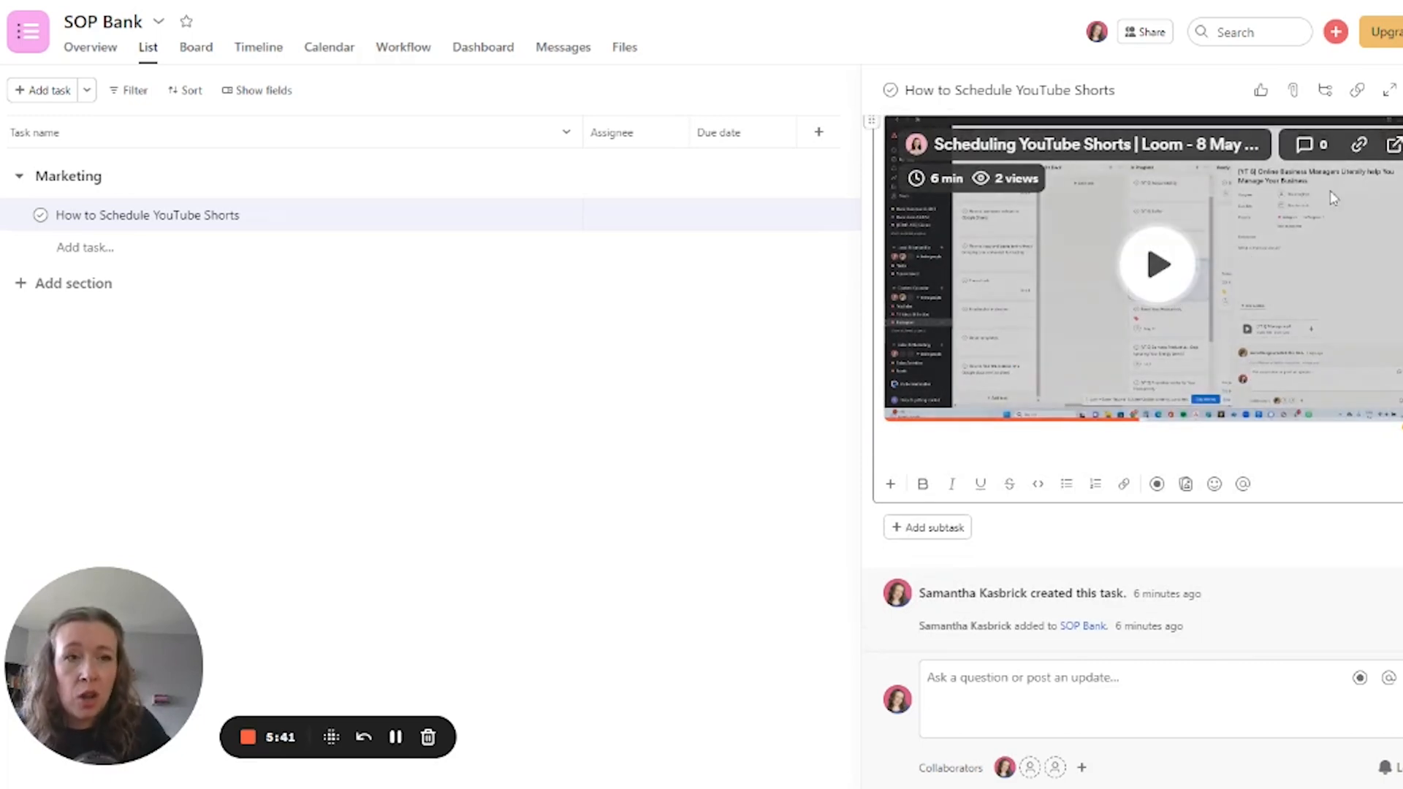
mouse_move(1394, 144)
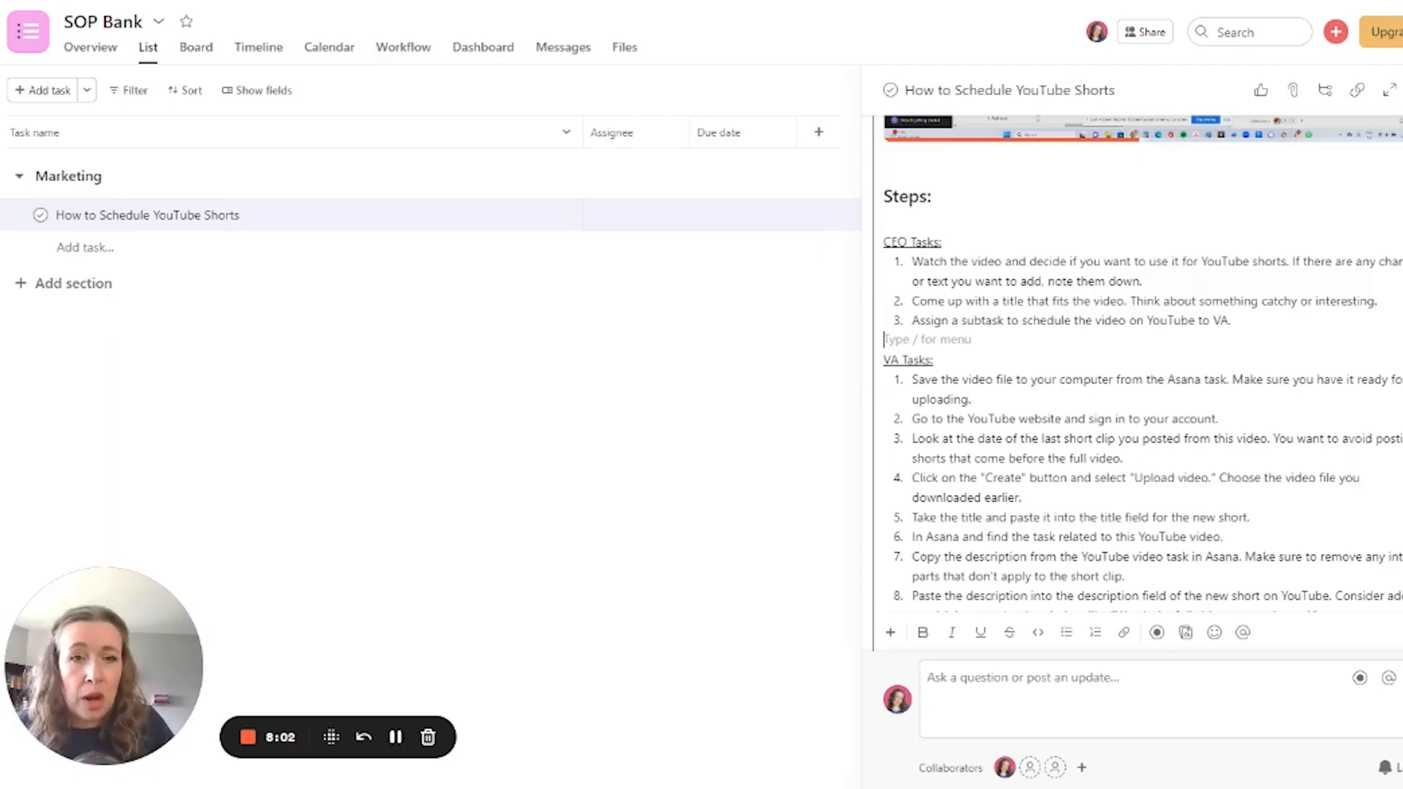
Step: Review the 15 VA steps and quarterly audit note, then add a blank subtask
scroll("down", 3)
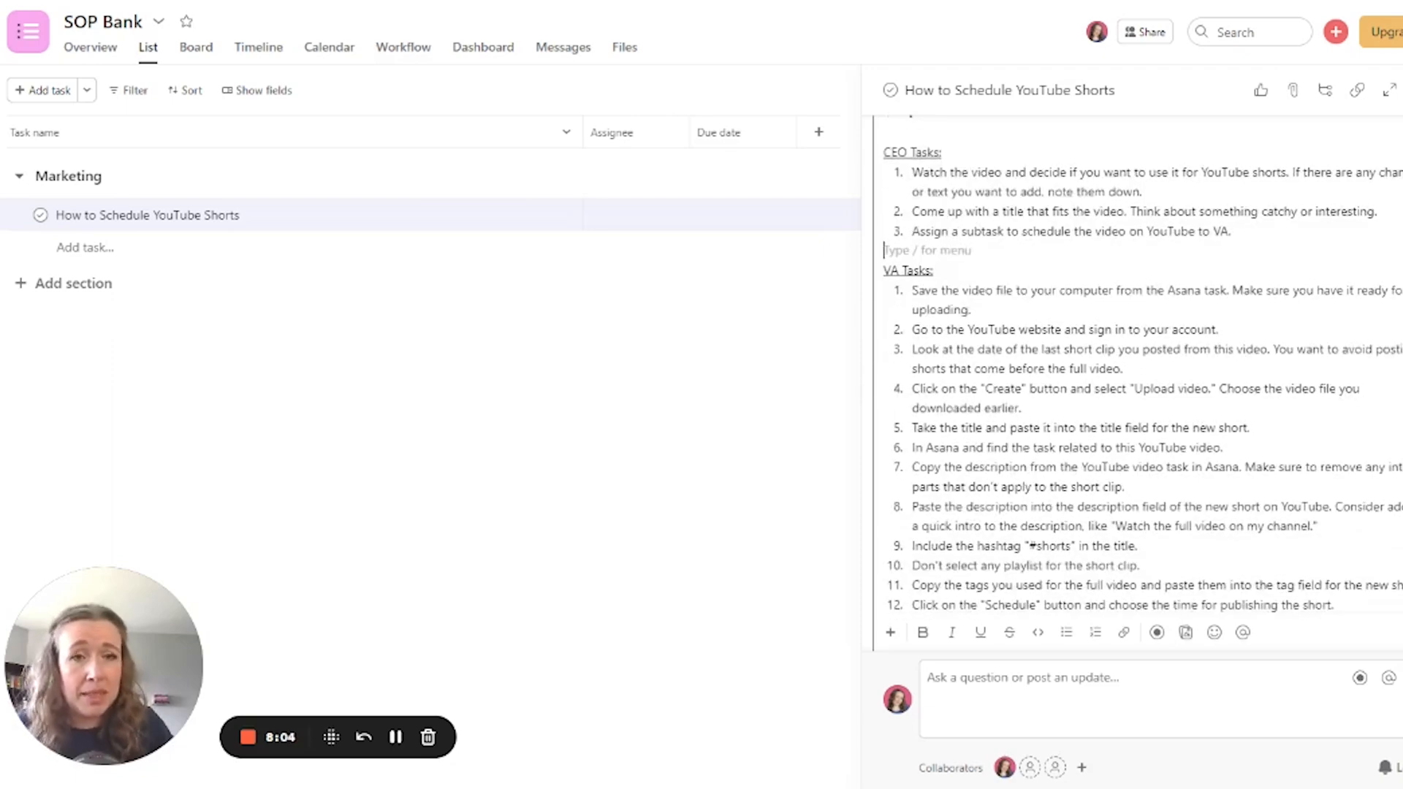
scroll("down", 3)
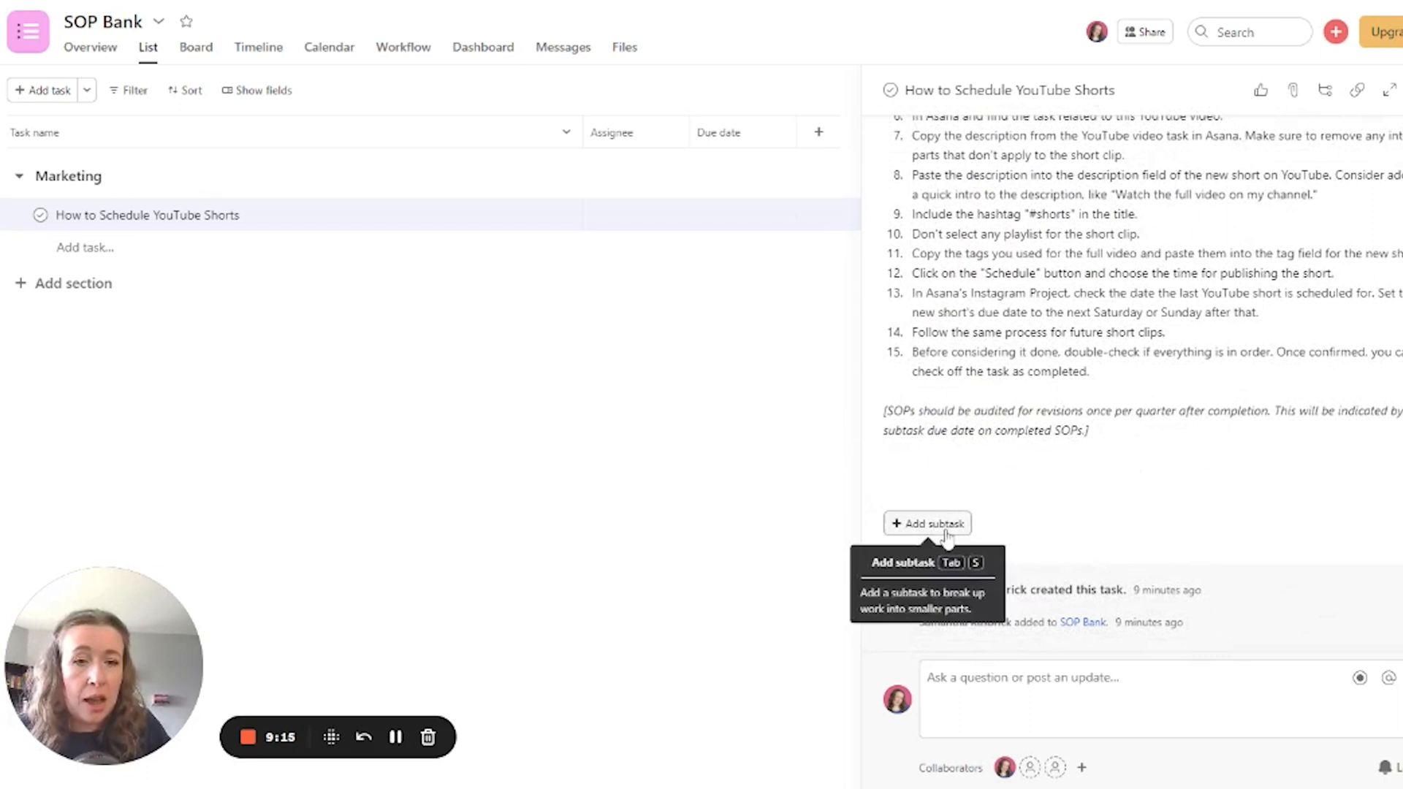
left_click(927, 523)
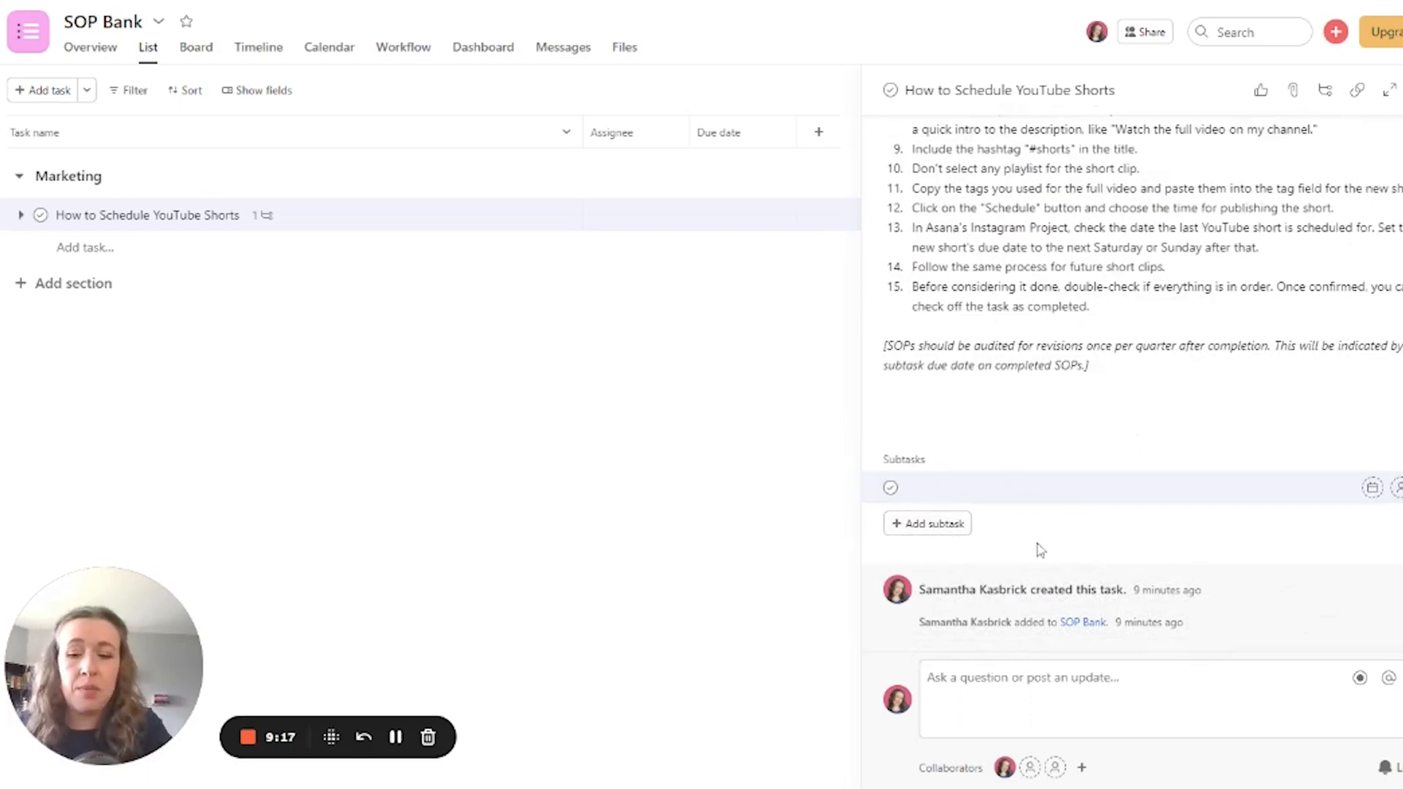
Step: Name the subtask 'Audit SOP for revisions'
type("Audit SOP for revisions")
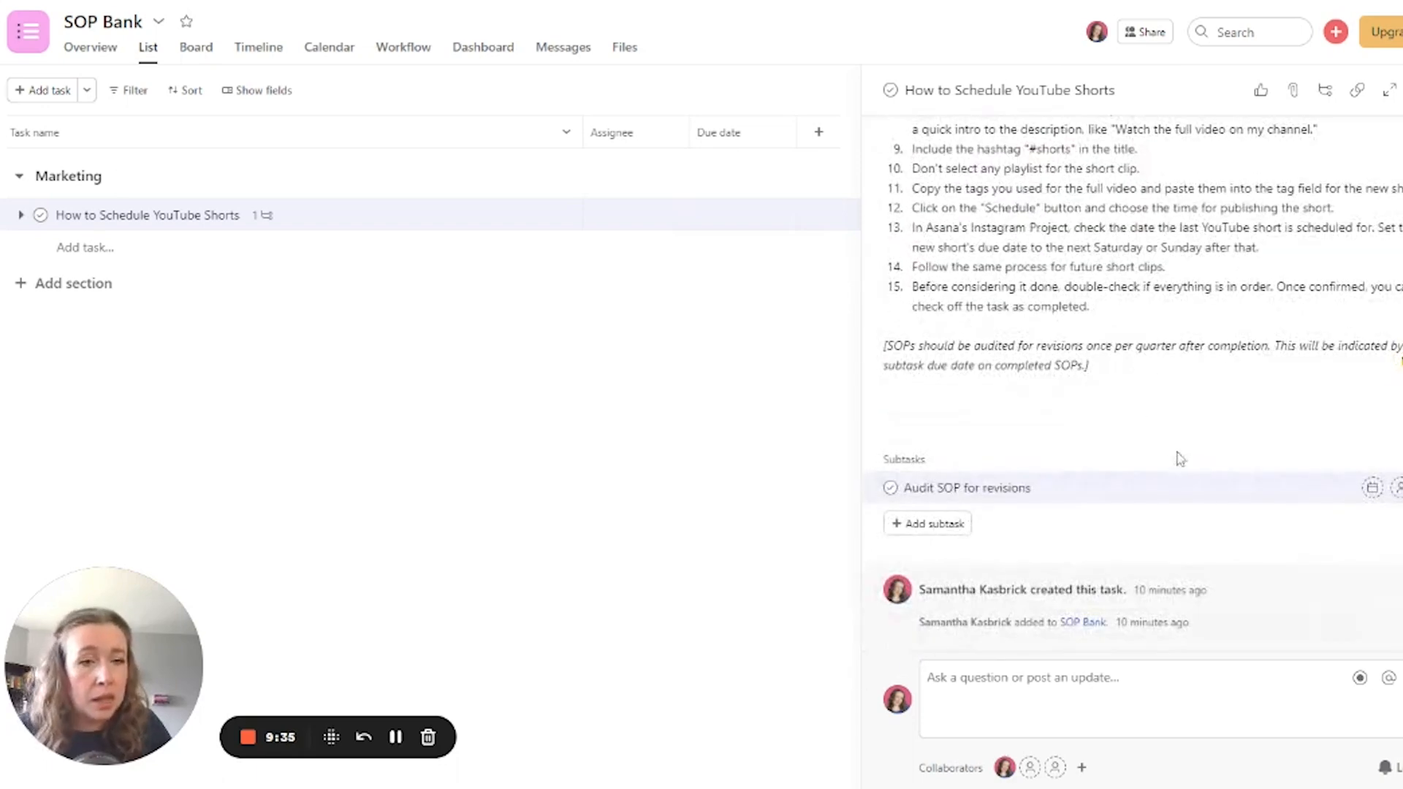
Step: Set the audit subtask due Aug 10, 2023, repeating every 3 months on day 10
left_click(1393, 487)
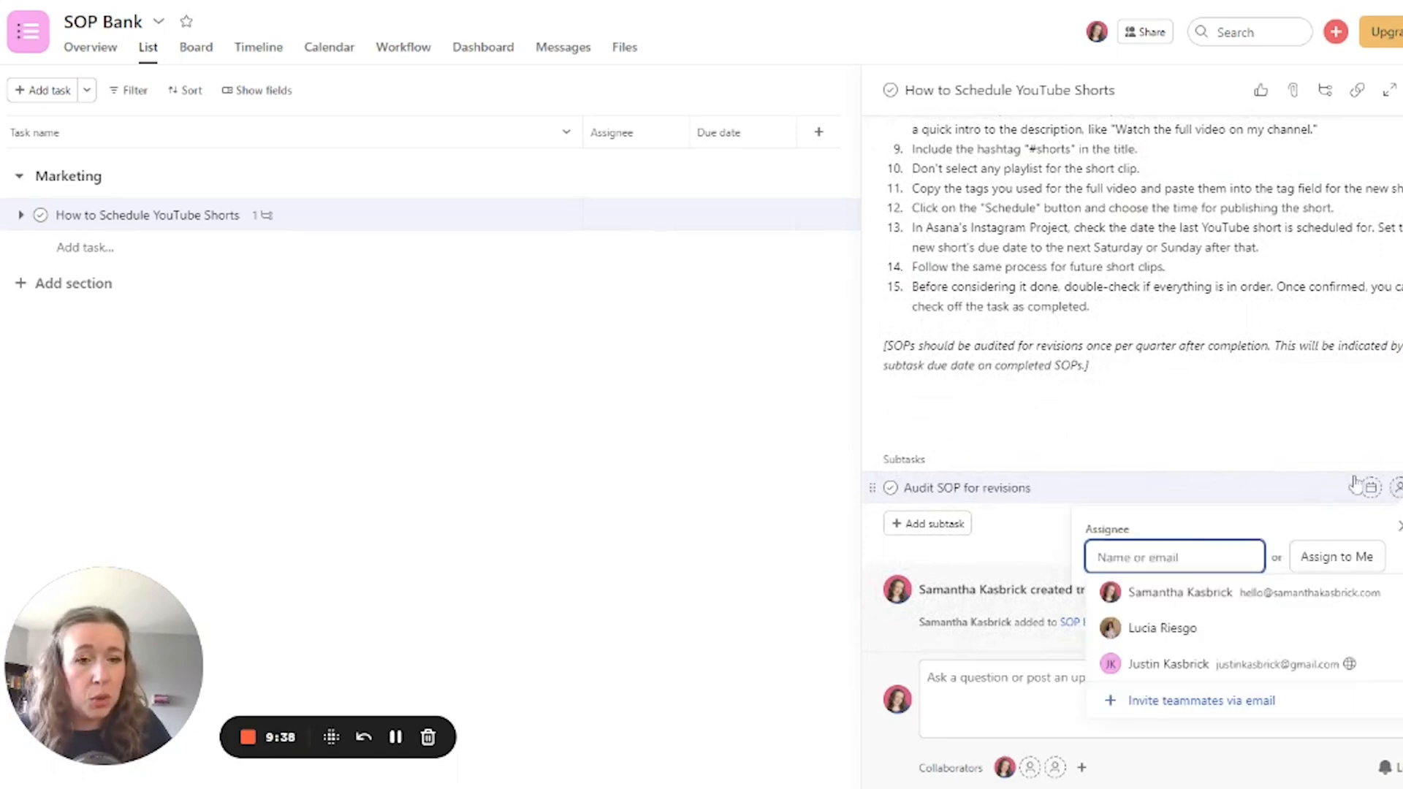
left_click(1370, 488)
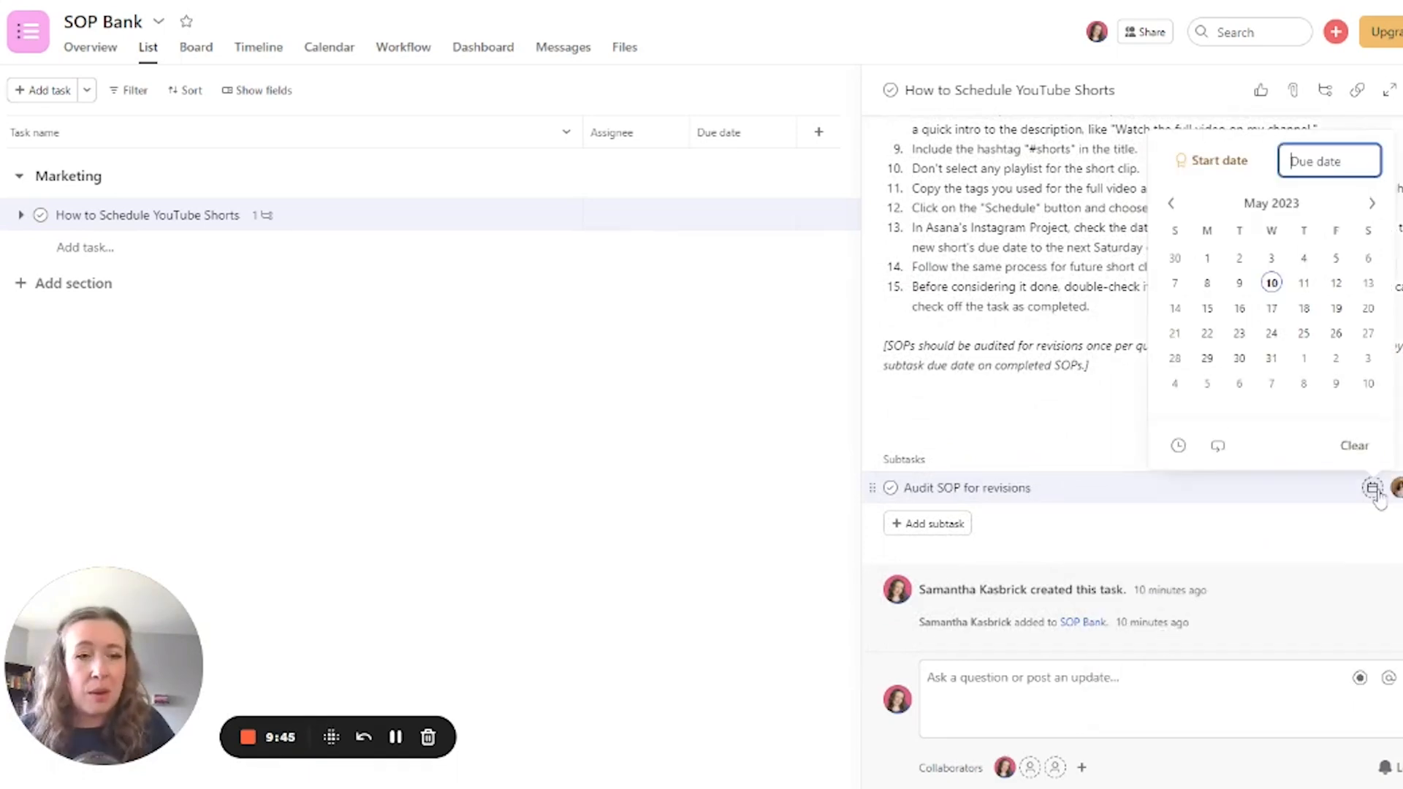
left_click(1371, 203)
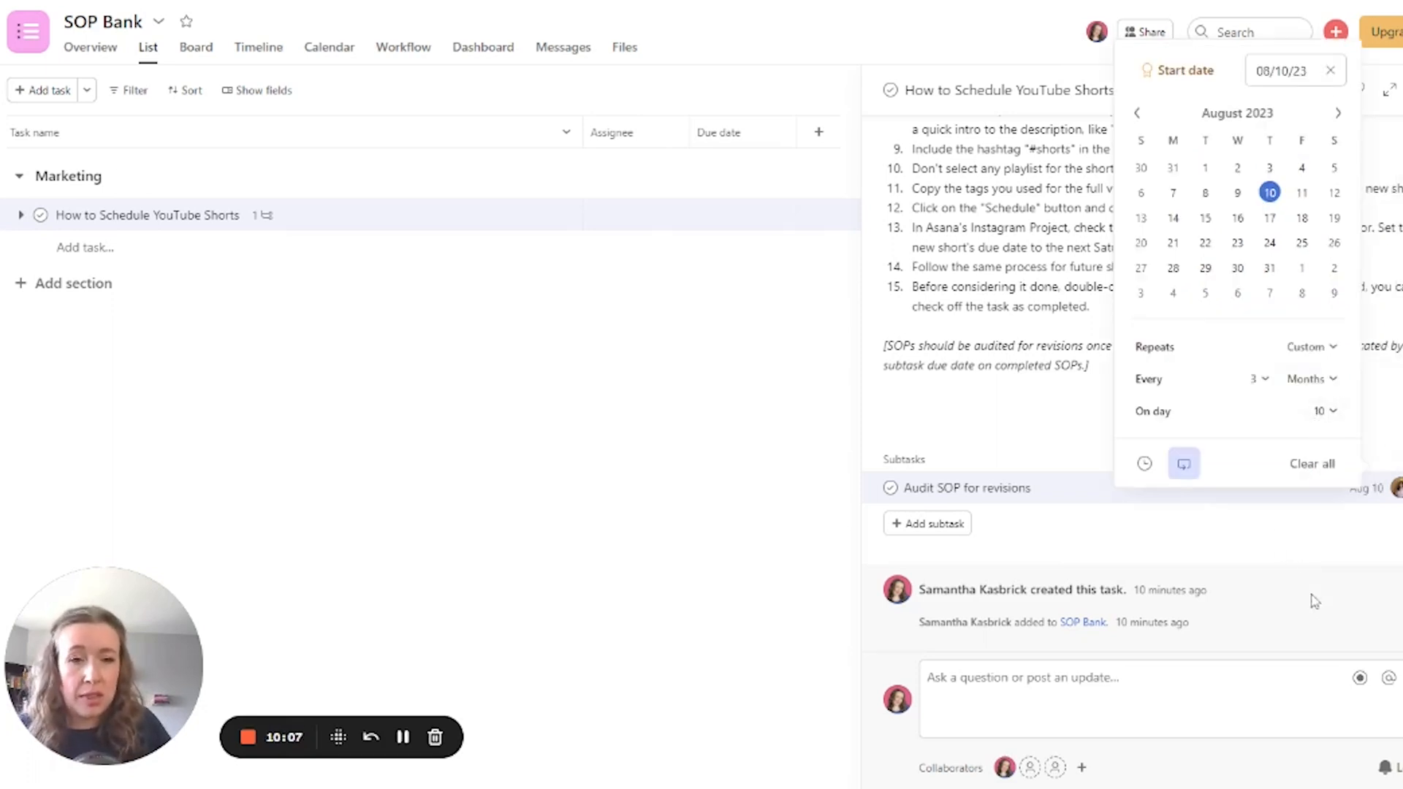
left_click(1127, 459)
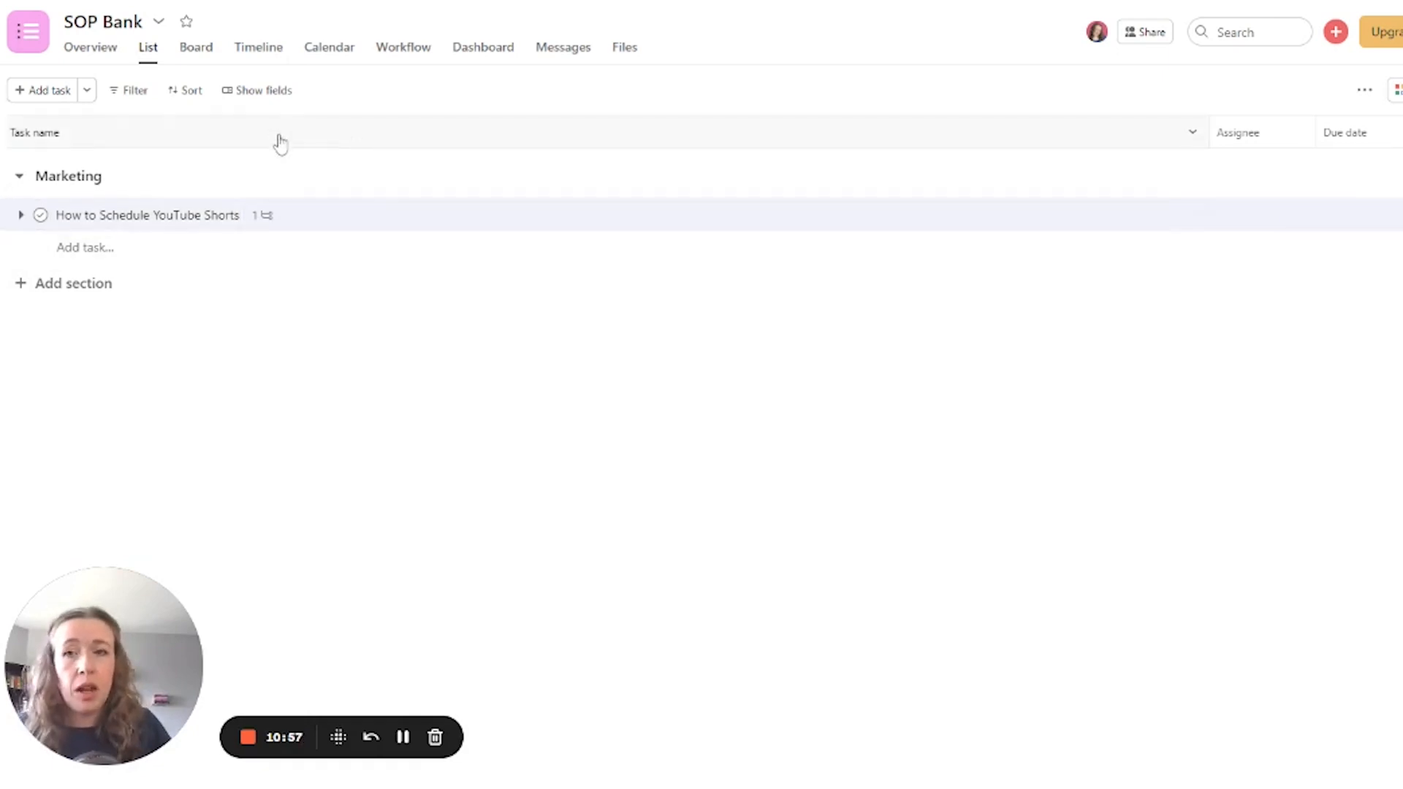
Step: Turn on the Tags field column and open the YouTube Shorts task's tag cell
left_click(262, 89)
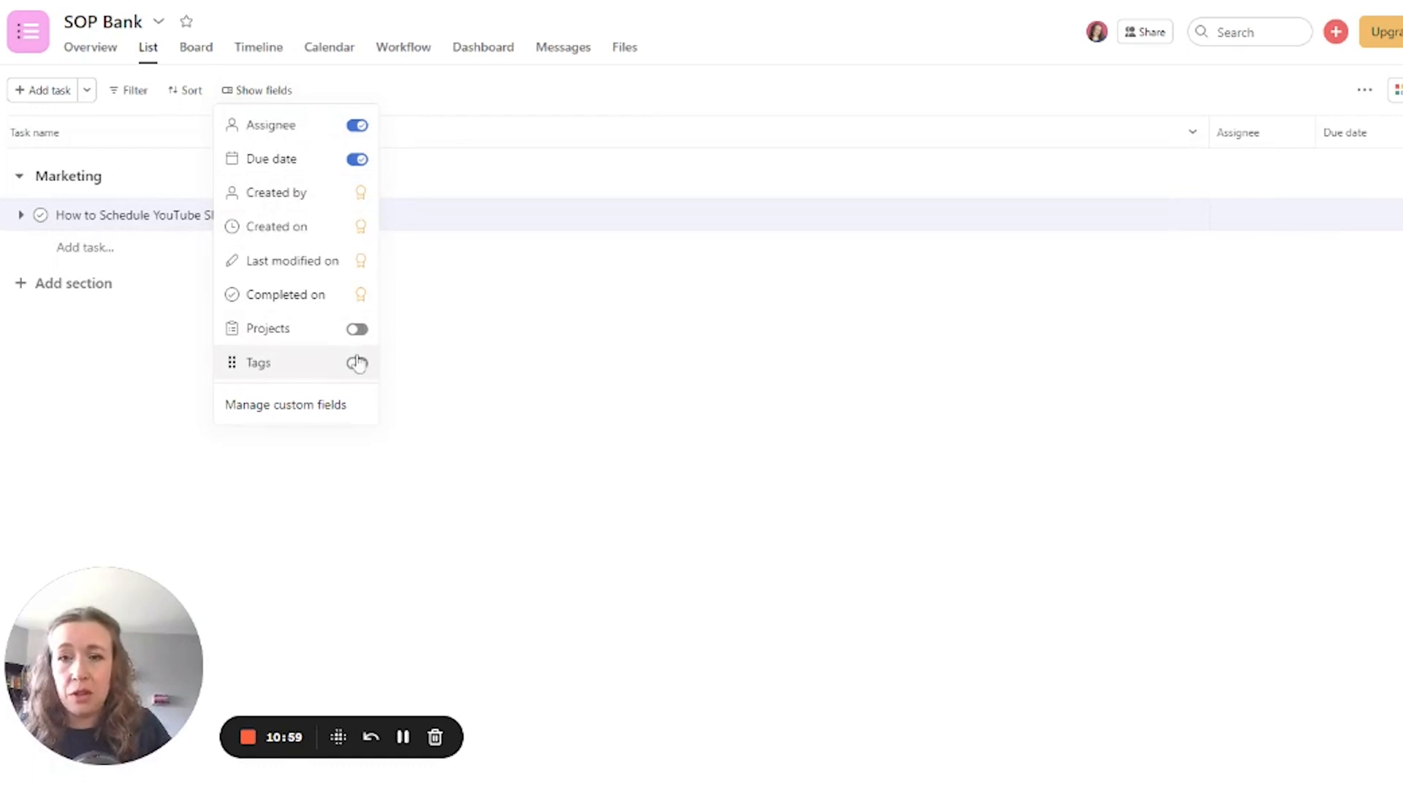
left_click(356, 362)
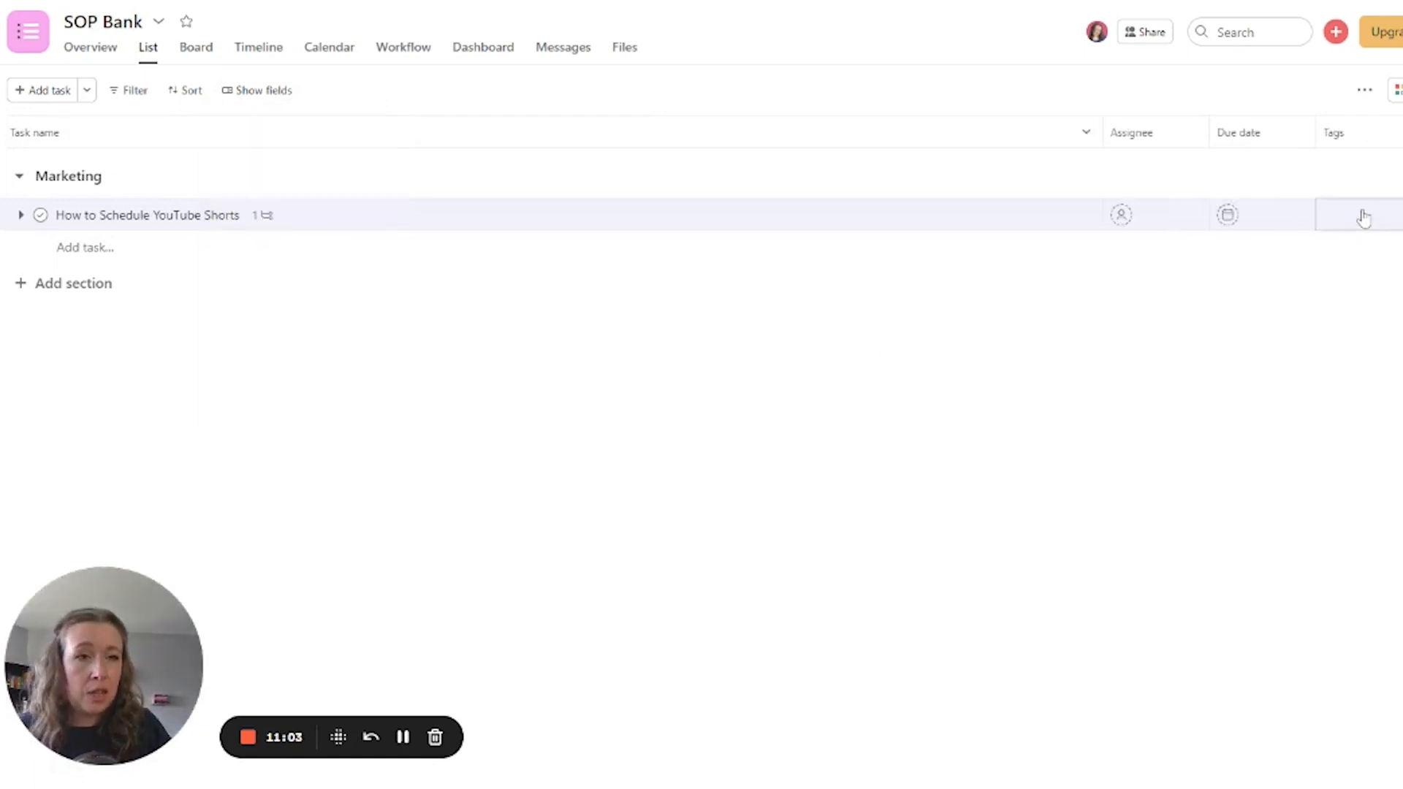
left_click(1360, 214)
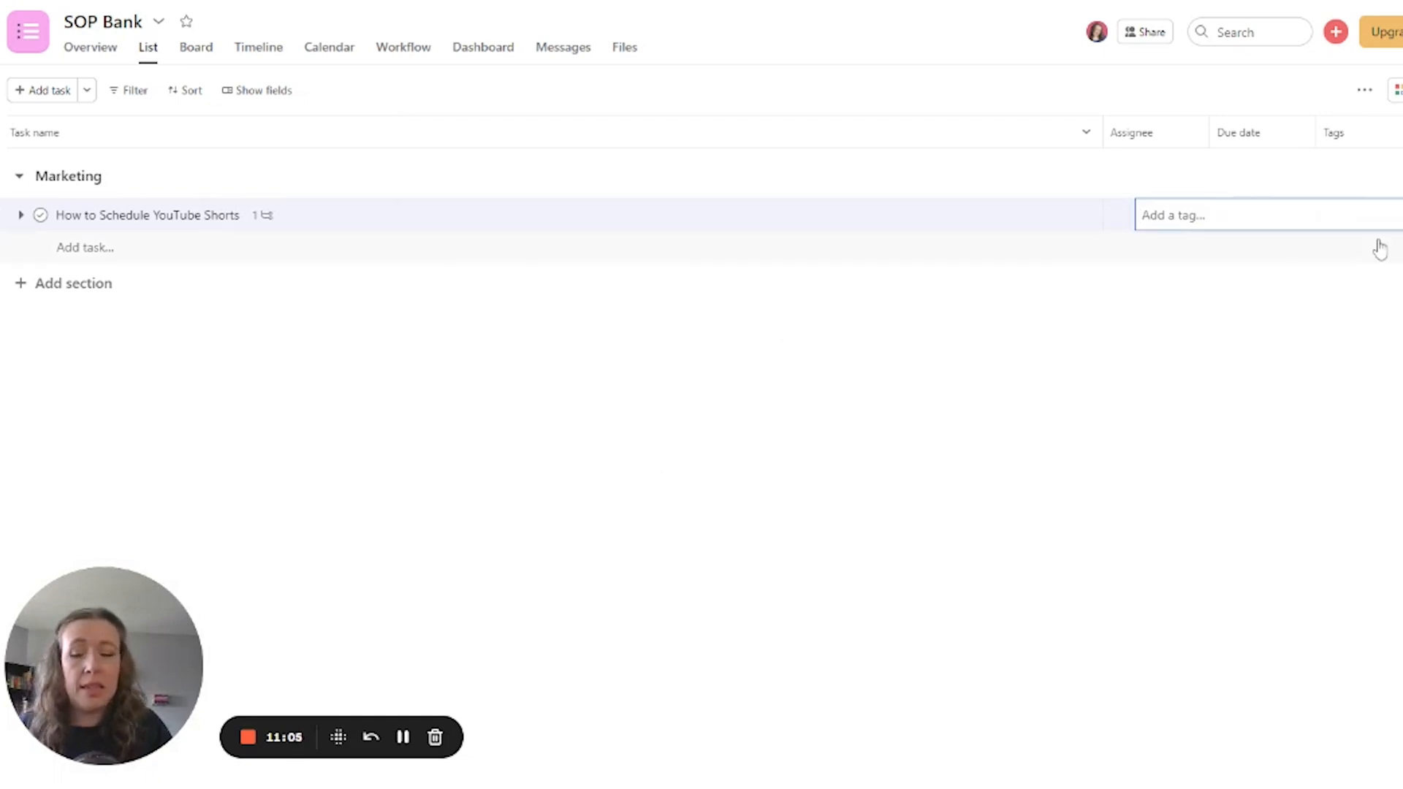
Step: Tag the YouTube Shorts task 'Completed' and add example tasks tagged 'Incomplete' and 'Not started'
left_click(1356, 215)
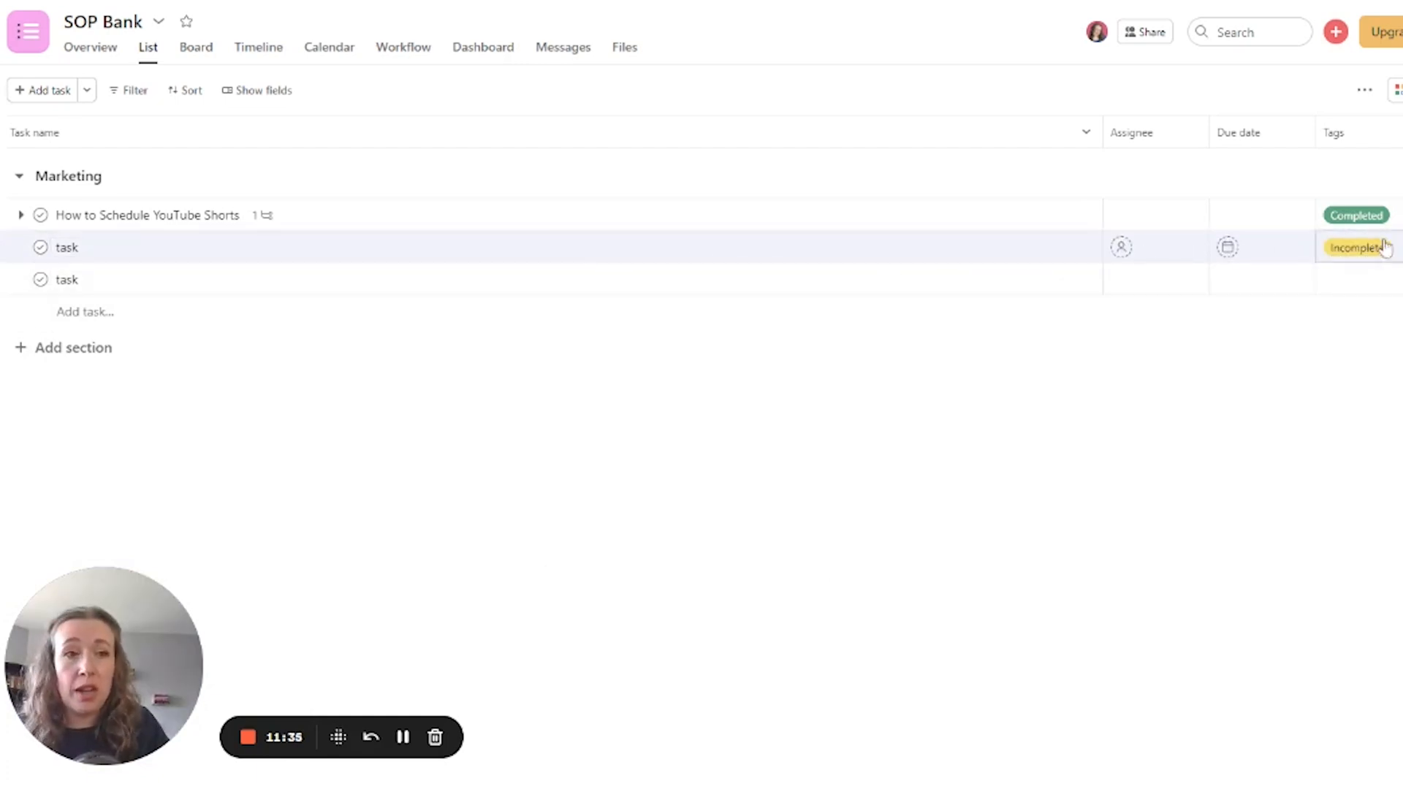
mouse_move(1357, 247)
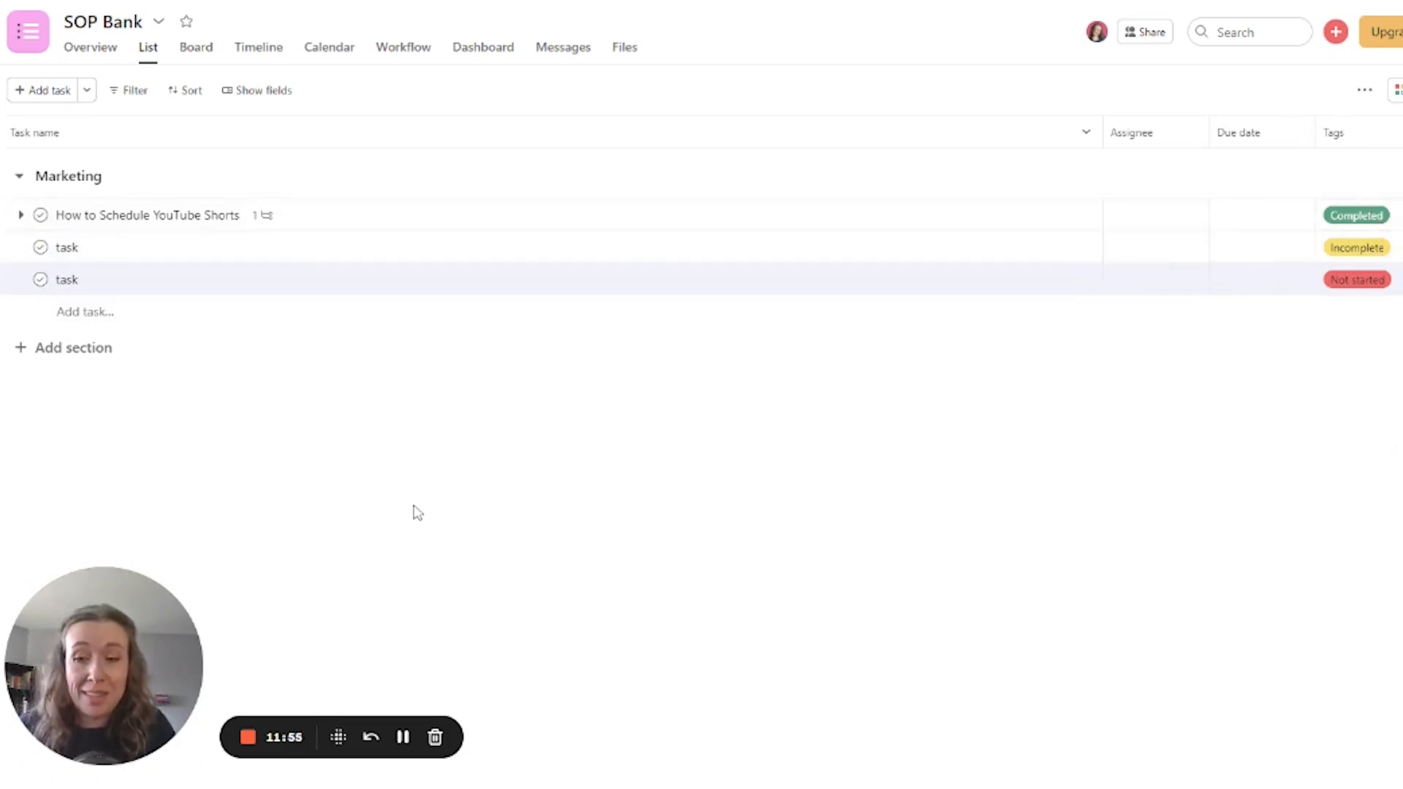
mouse_move(481, 152)
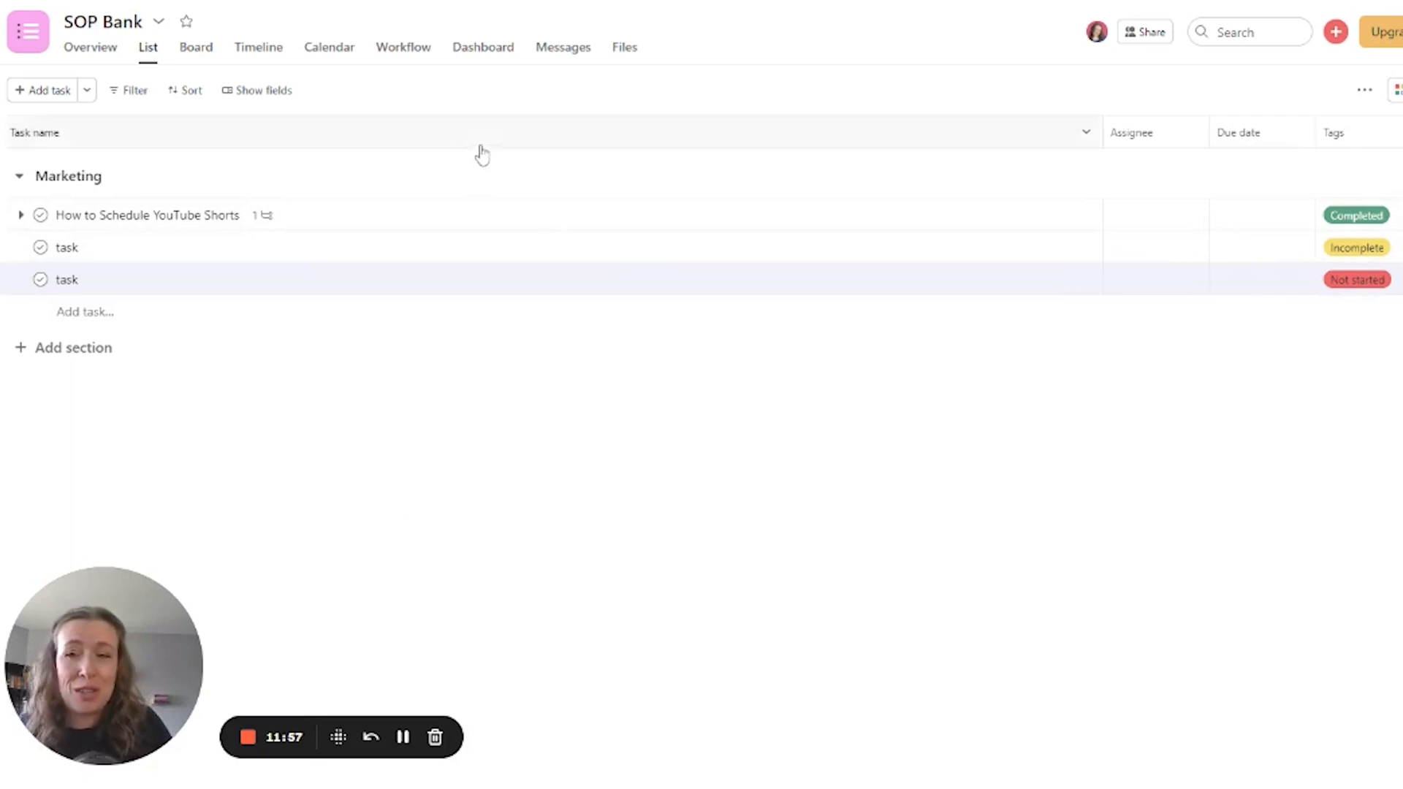
mouse_move(1323, 411)
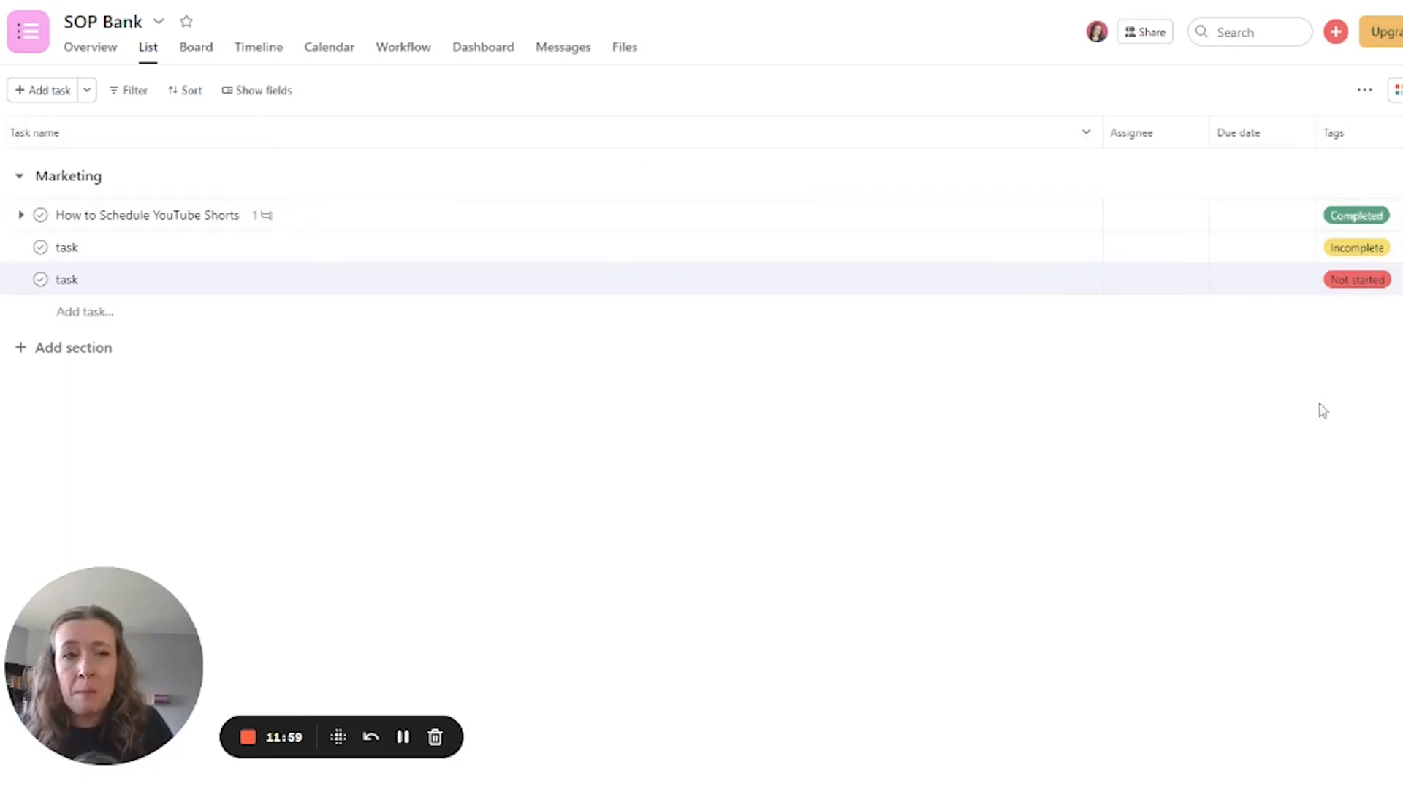